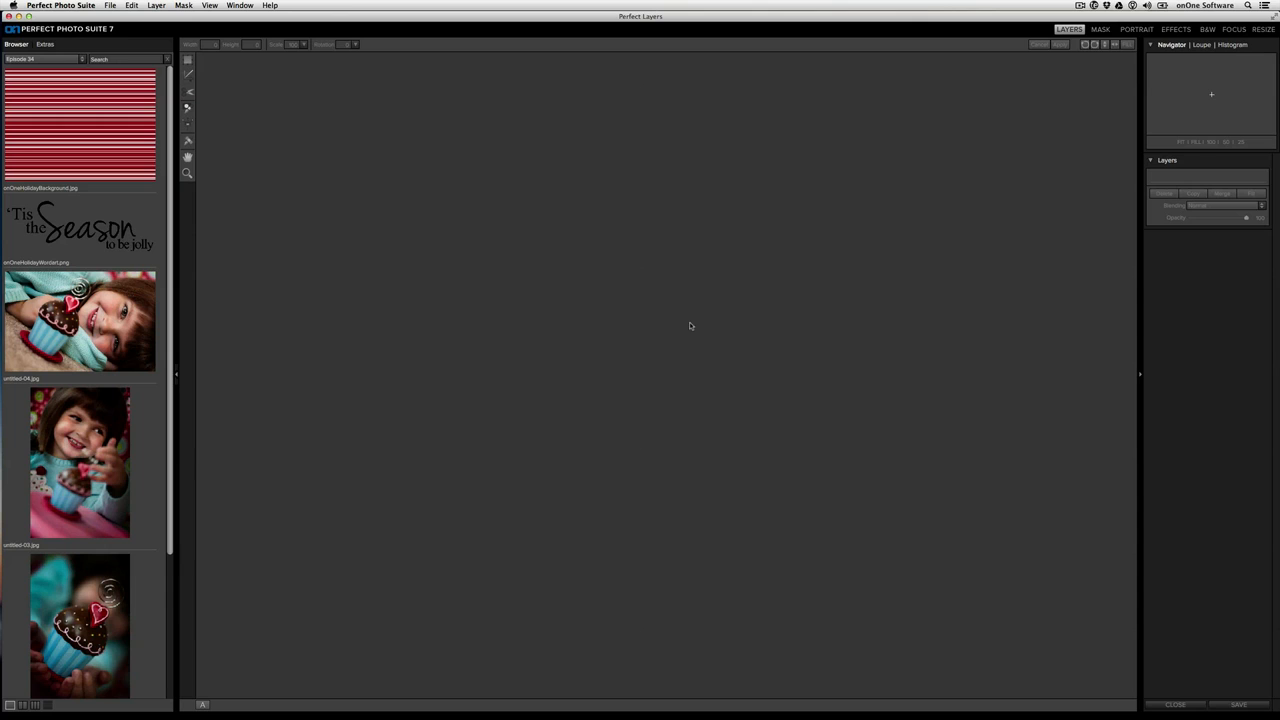
Start a new blank document from the File menu.
{"action": "scroll", "scroll_direction": "down", "scroll_amount": 3}
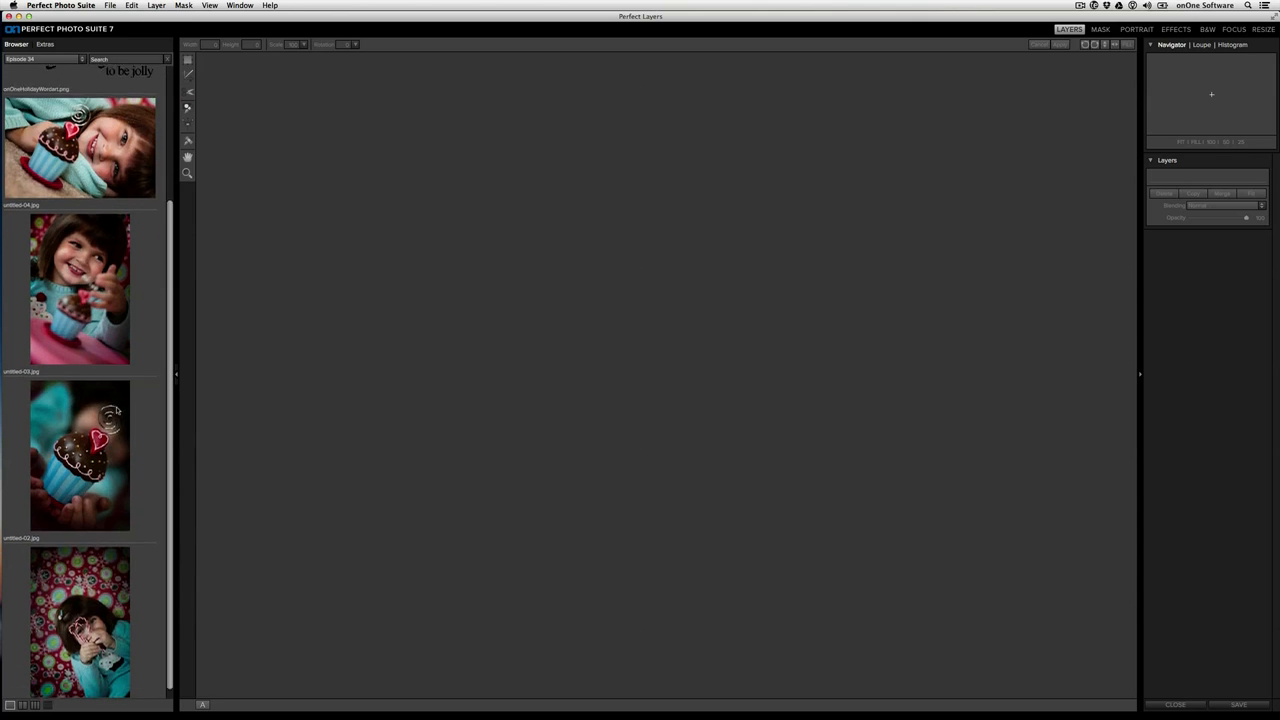
{"action": "scroll", "scroll_direction": "up", "scroll_amount": 3}
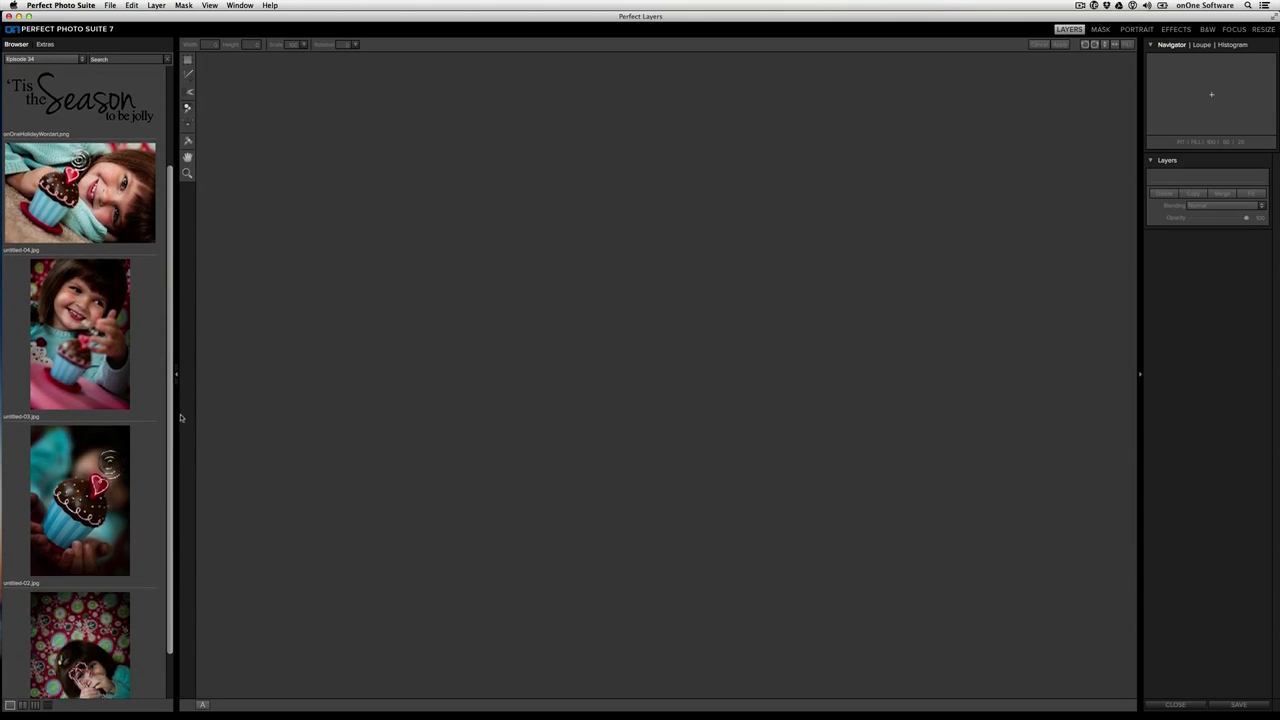
{"action": "scroll", "scroll_direction": "up", "scroll_amount": 3}
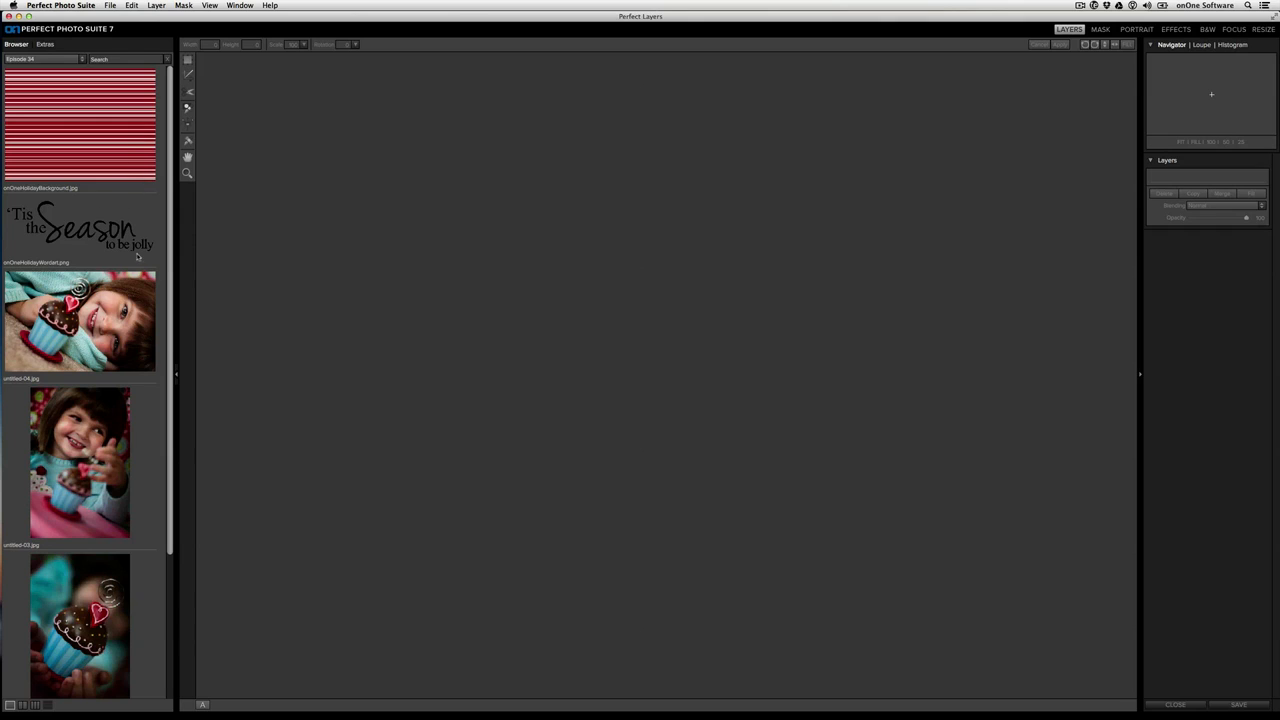
{"action": "mouse_move", "coordinate": [282, 264]}
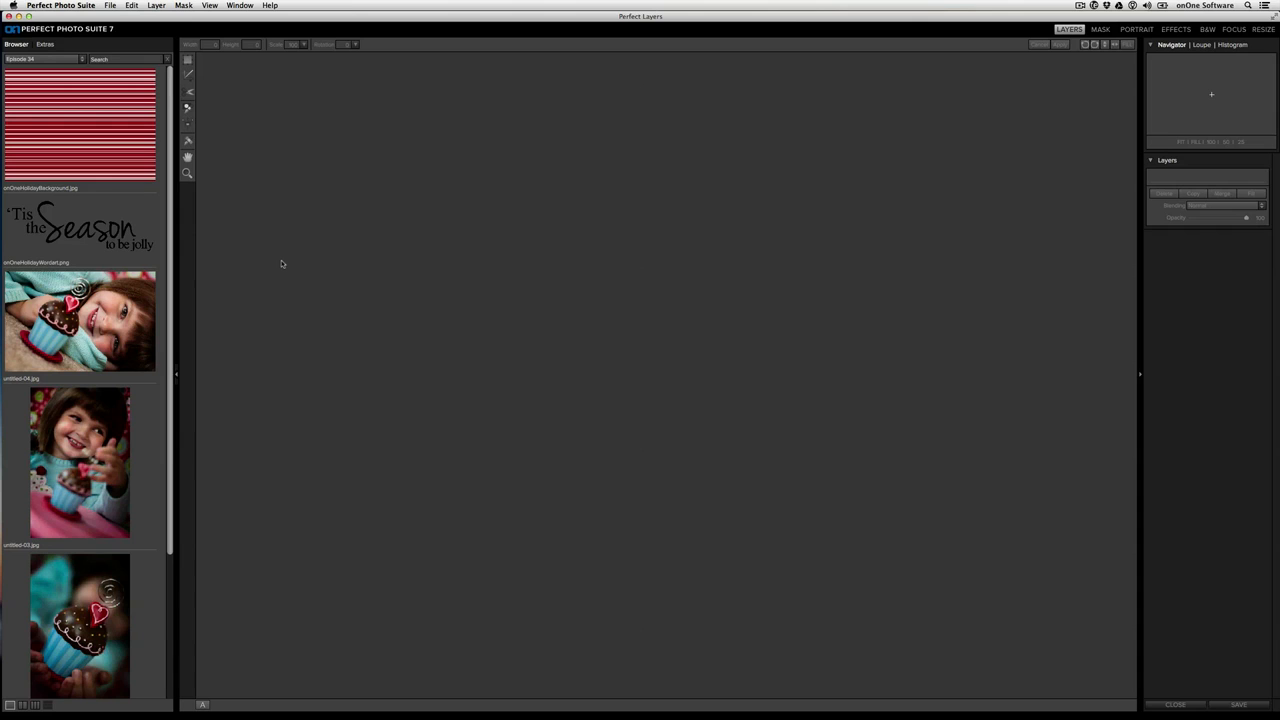
{"action": "left_click", "coordinate": [110, 6]}
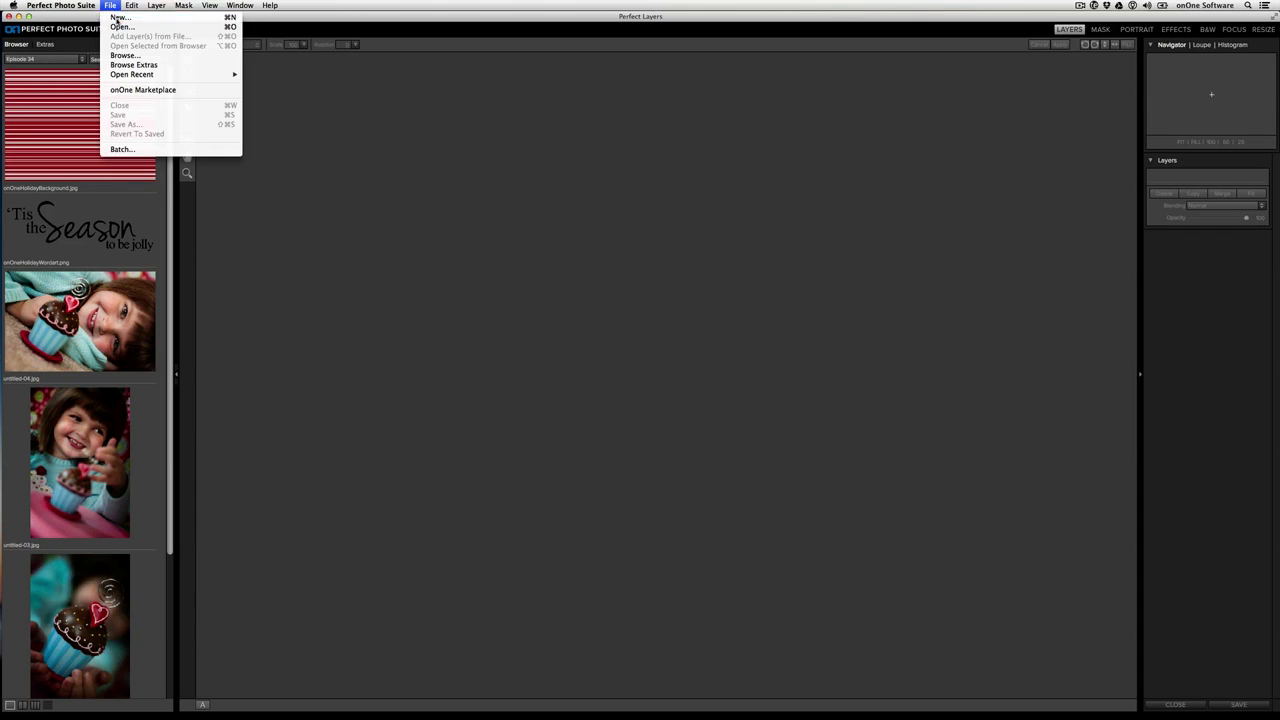
{"action": "left_click", "coordinate": [120, 16]}
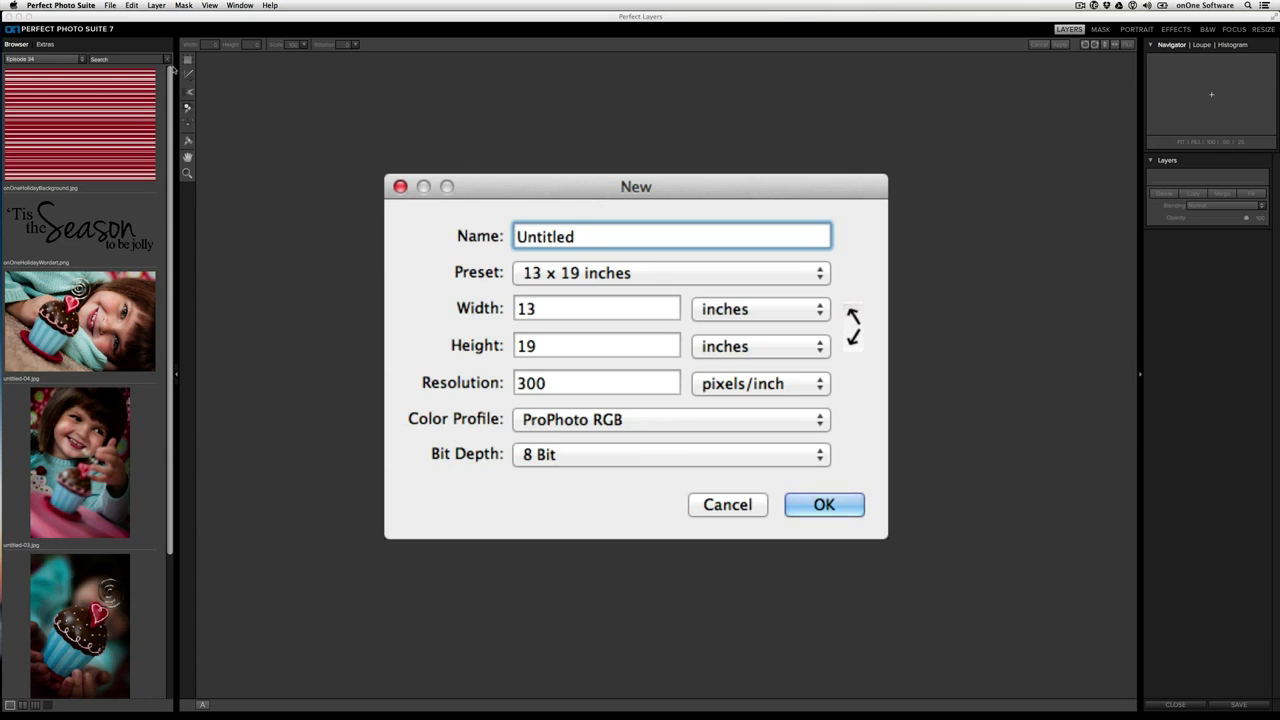
Make it a 5 x 7 inch preset swapped to landscape, named Holiday Card, 16-bit depth, and create it.
{"action": "left_click", "coordinate": [670, 272]}
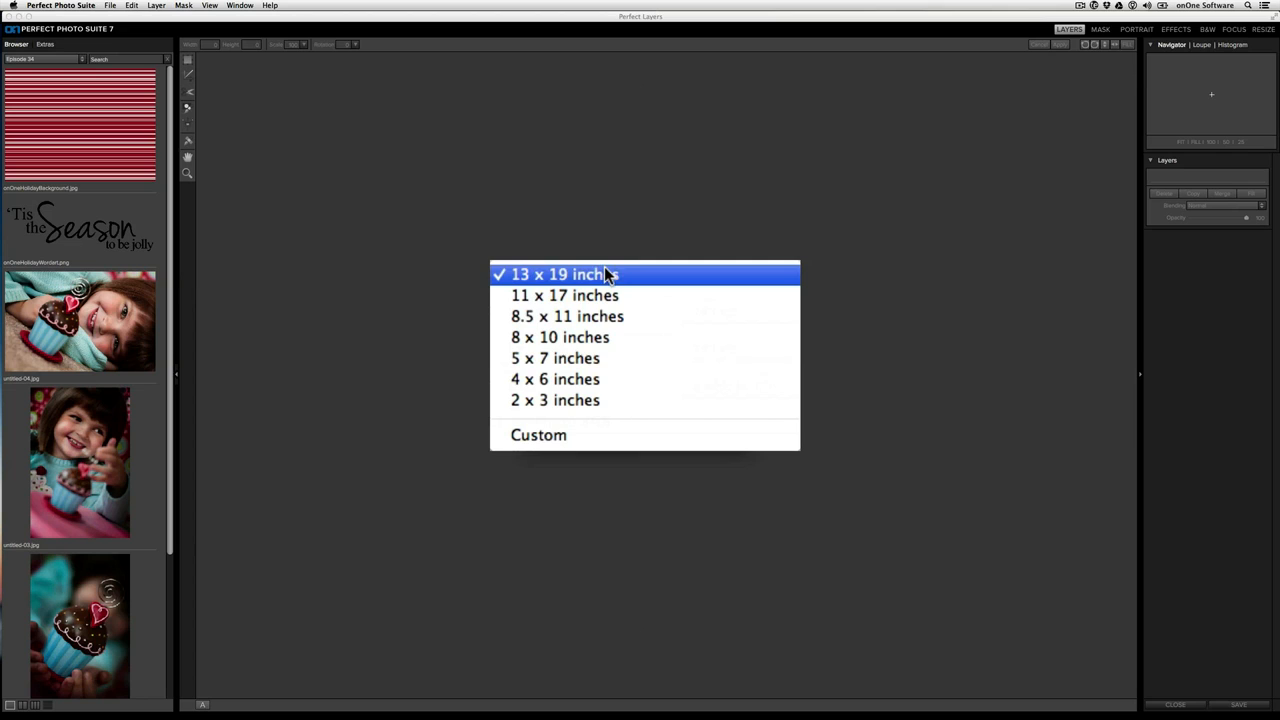
{"action": "left_click", "coordinate": [556, 356]}
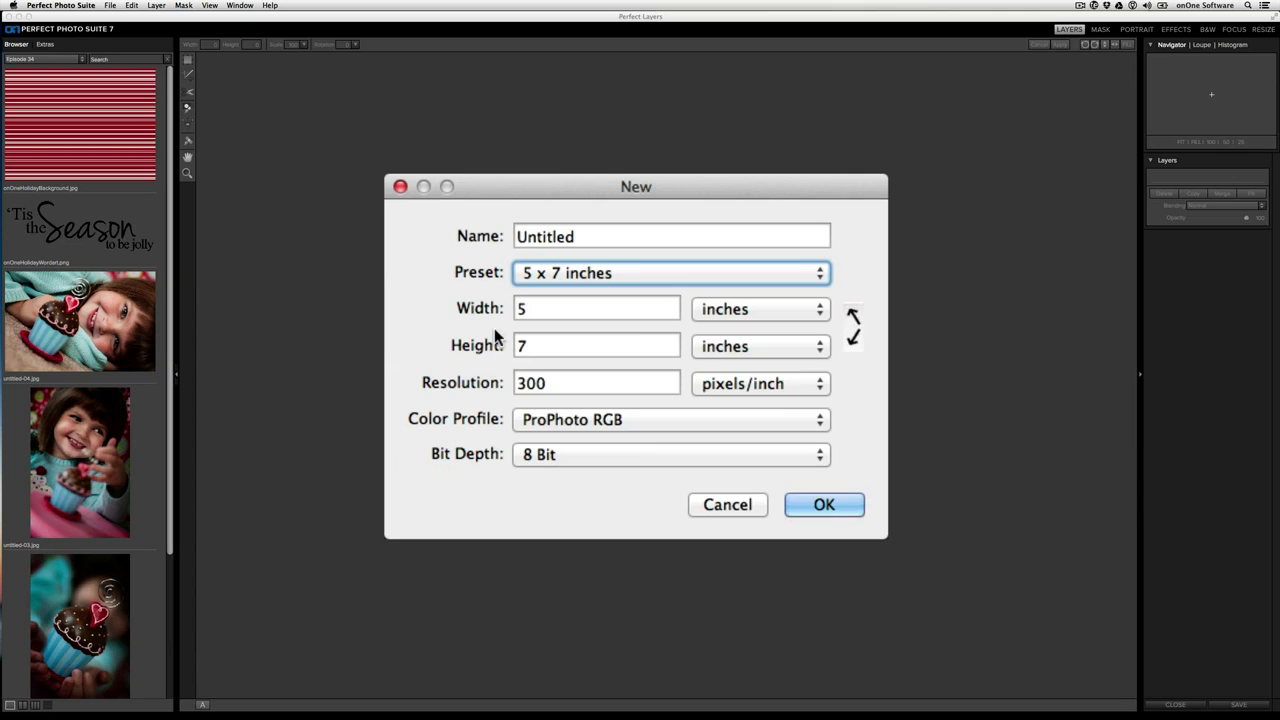
{"action": "left_click", "coordinate": [852, 328]}
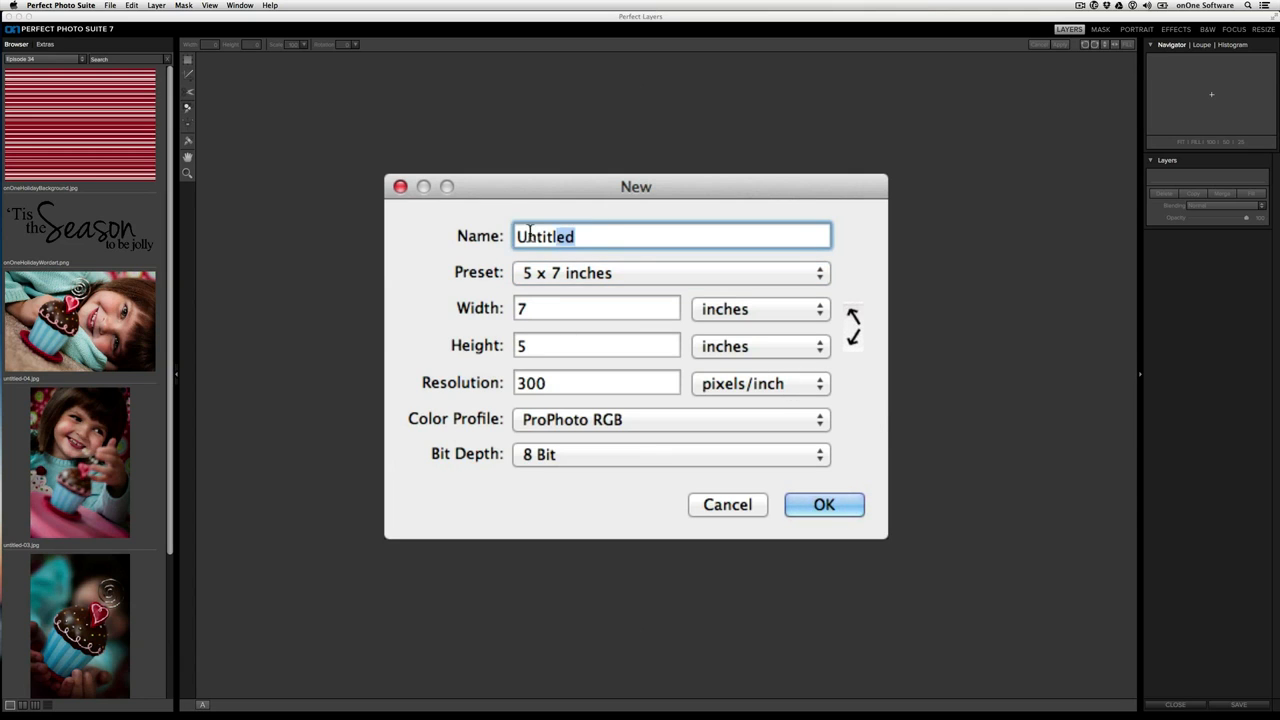
{"action": "type", "text": "Holiday"}
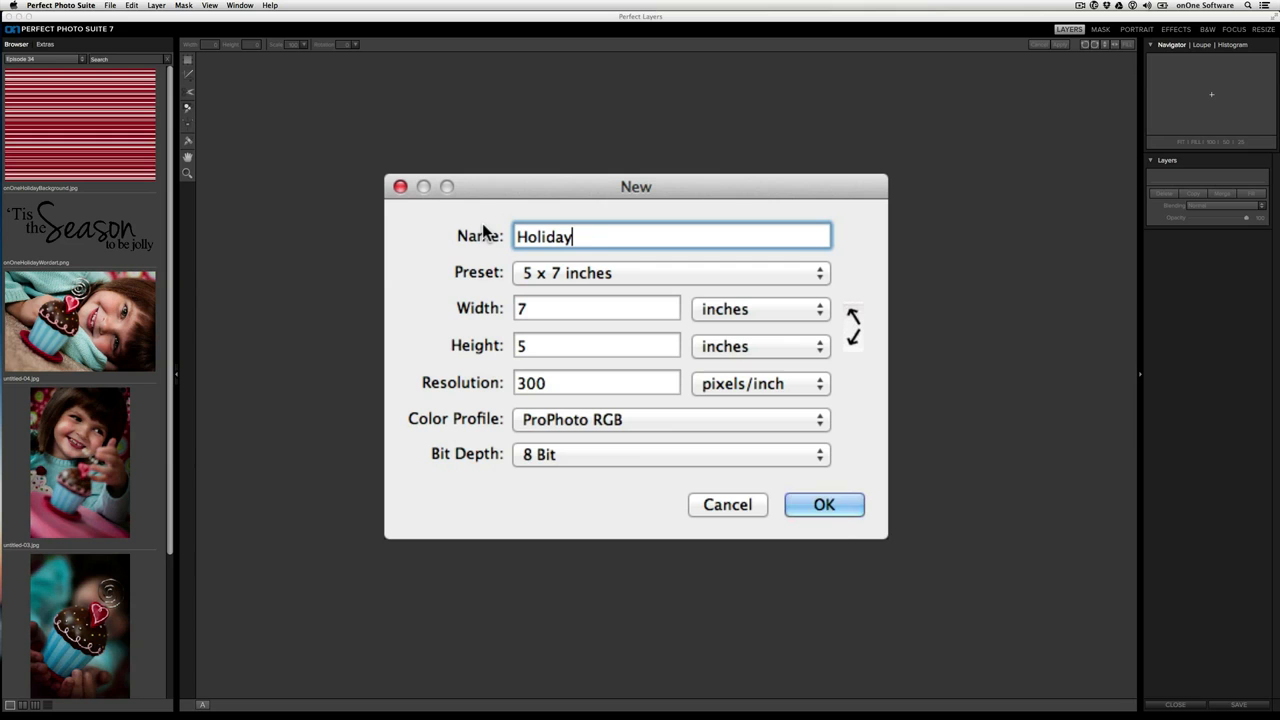
{"action": "type", "text": "Card"}
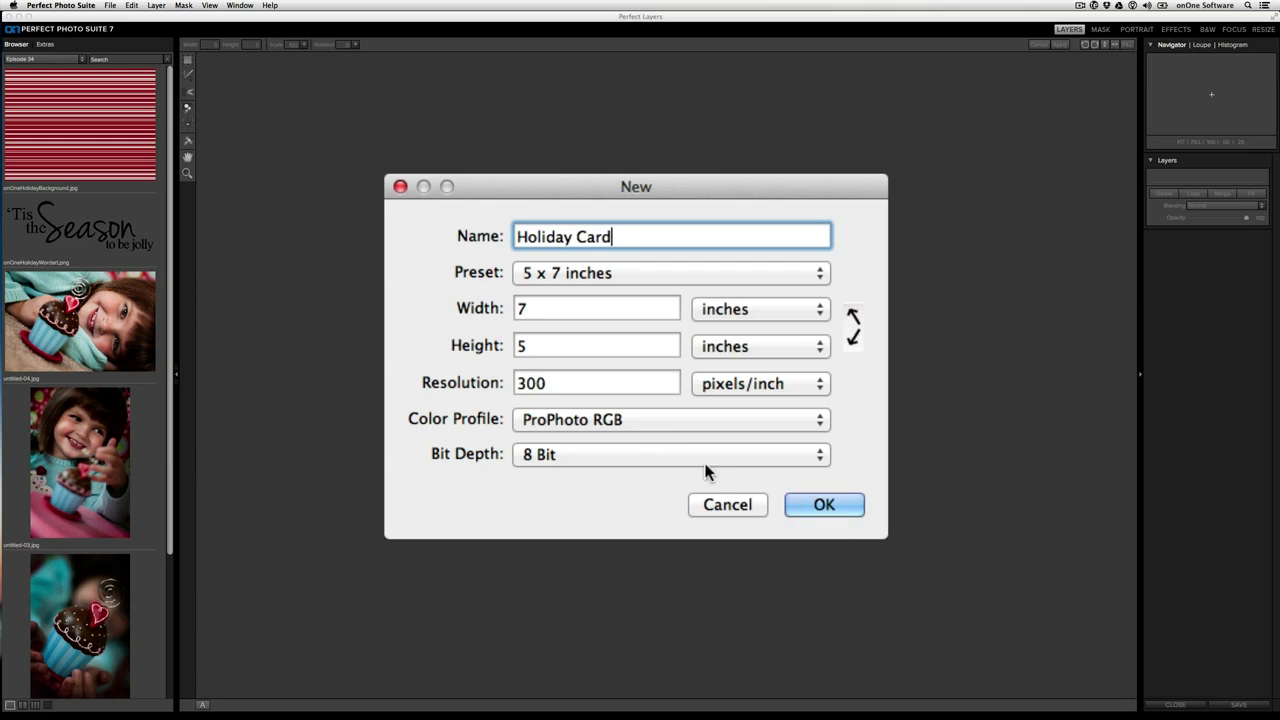
{"action": "left_click", "coordinate": [670, 454]}
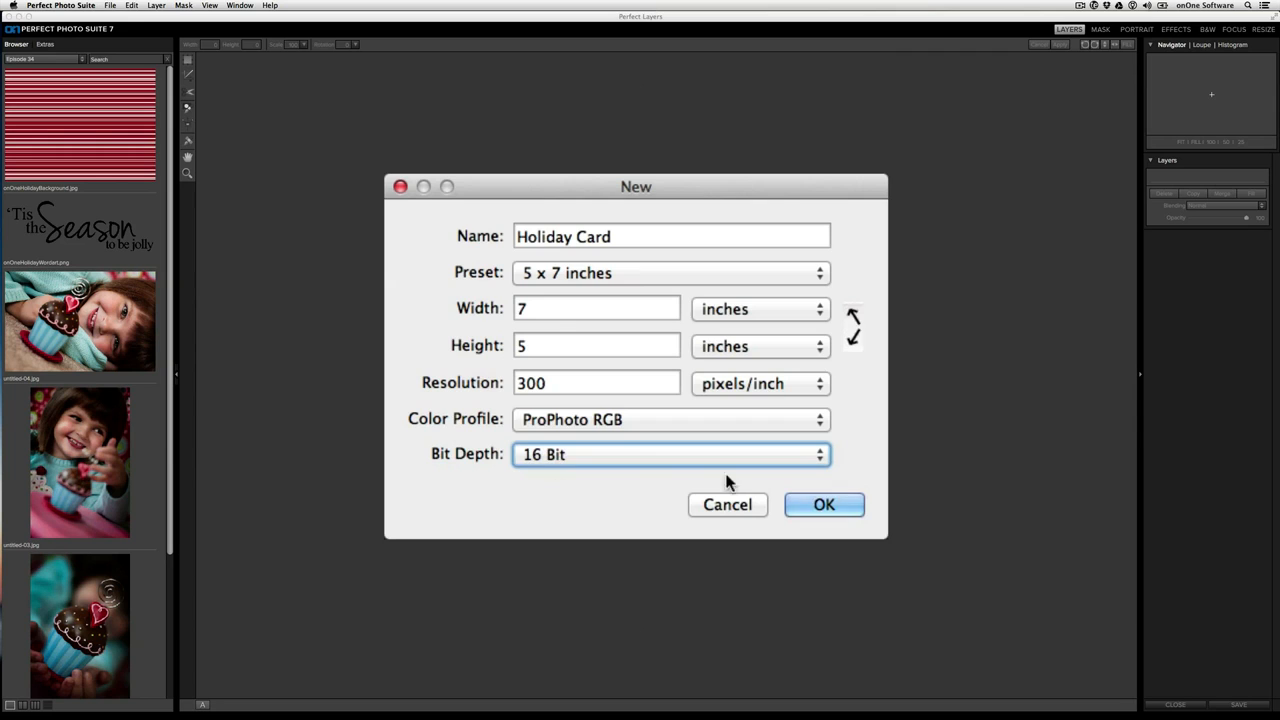
{"action": "left_click", "coordinate": [824, 504]}
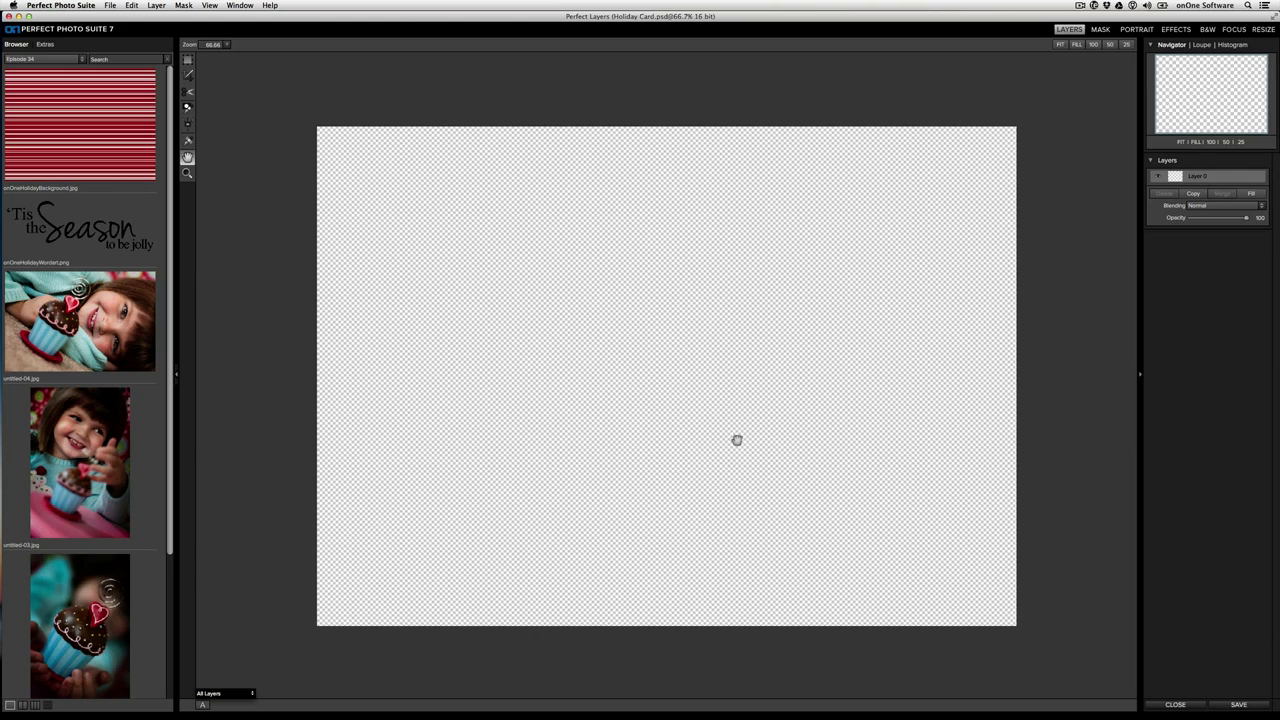
{"action": "mouse_move", "coordinate": [364, 264]}
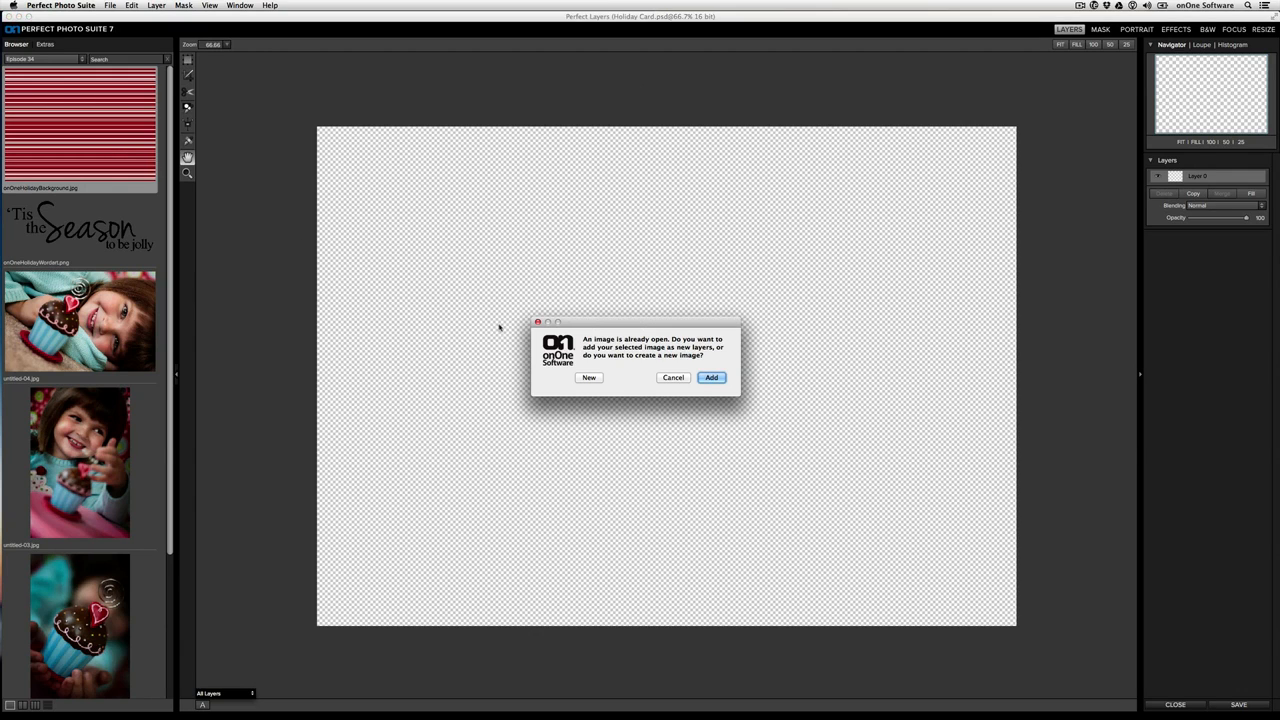
Add the red-and-white striped background image as a new layer filling the canvas.
{"action": "left_click", "coordinate": [712, 376]}
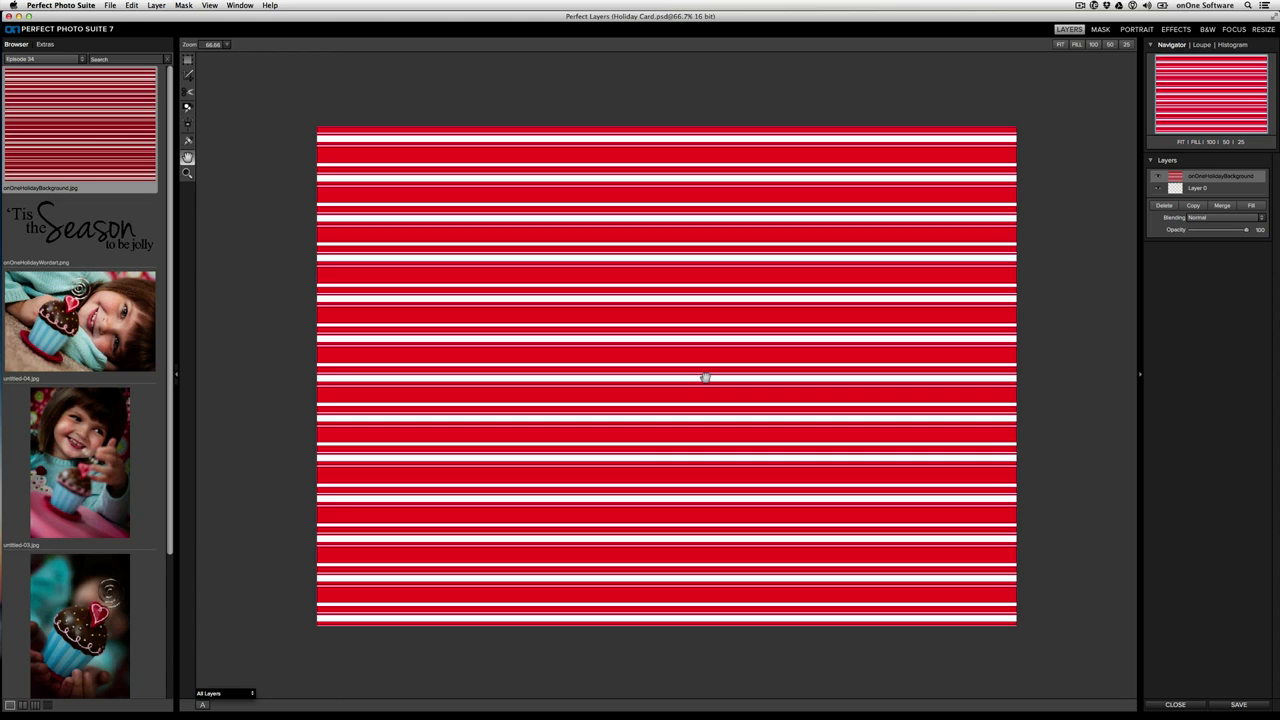
{"action": "mouse_move", "coordinate": [704, 376]}
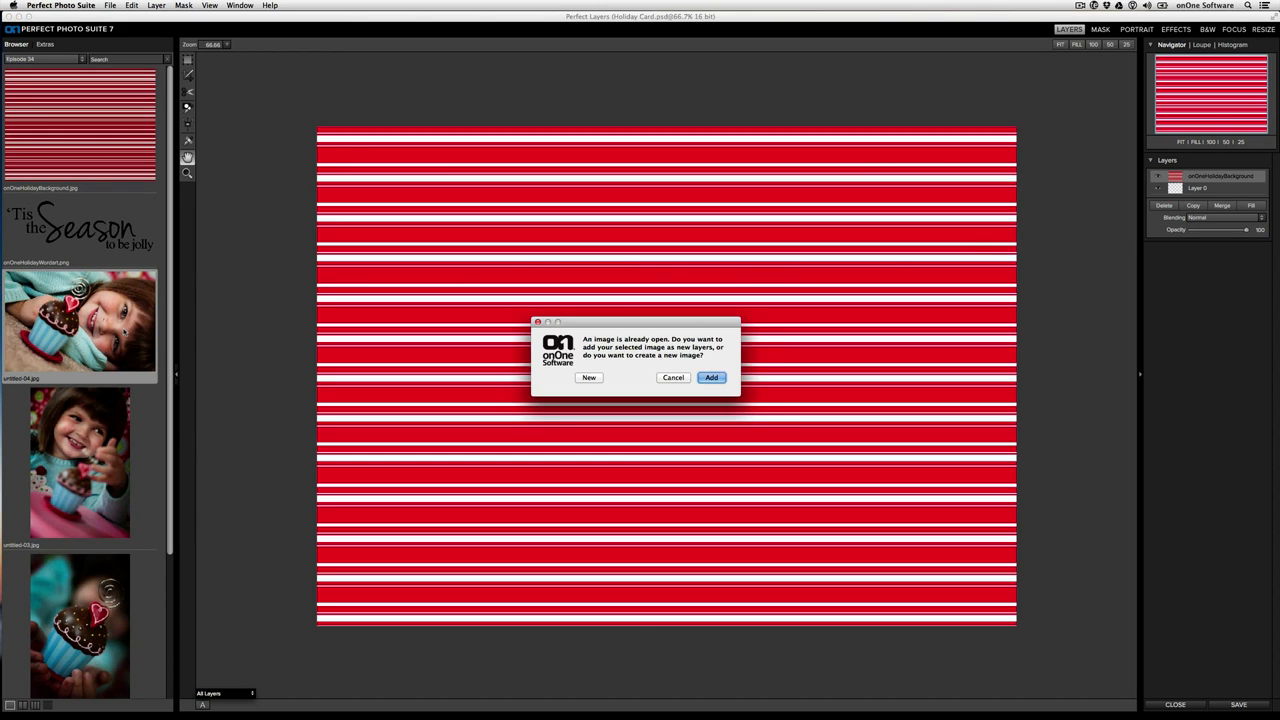
Add the cupcake girl photo as a layer and commit its smaller size inside the striped border.
{"action": "left_click", "coordinate": [672, 376]}
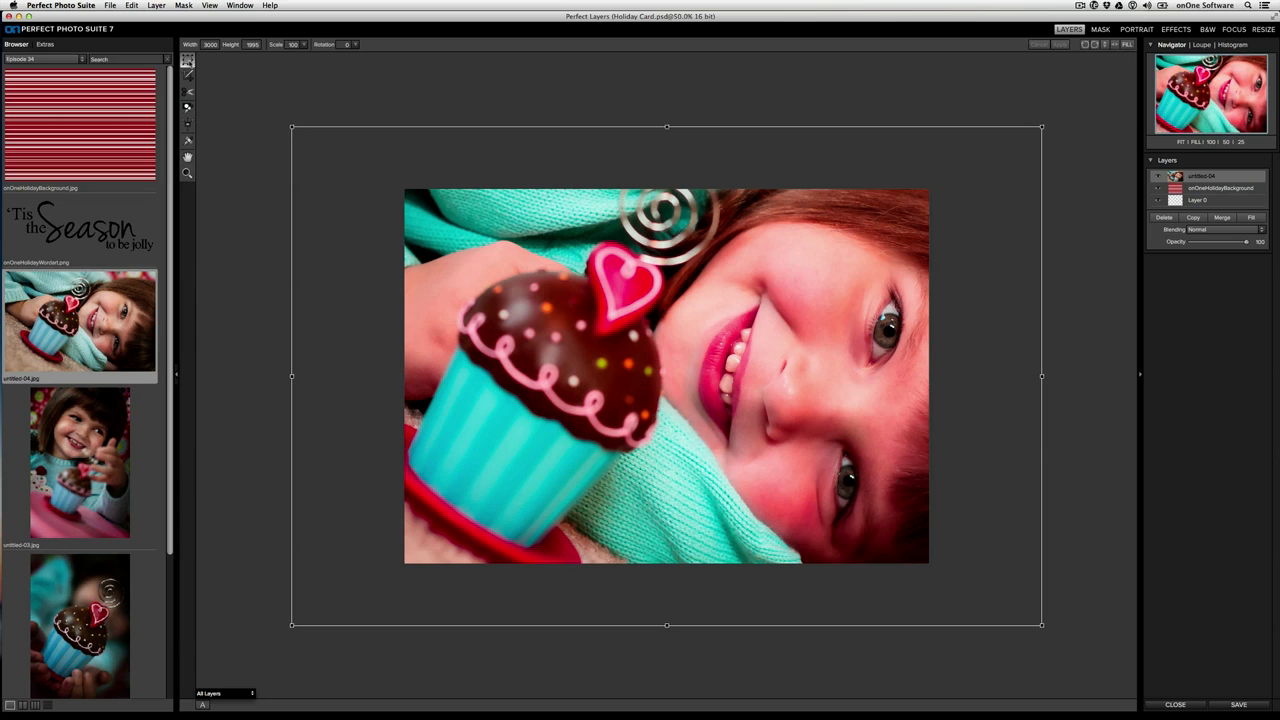
{"action": "mouse_move", "coordinate": [696, 618]}
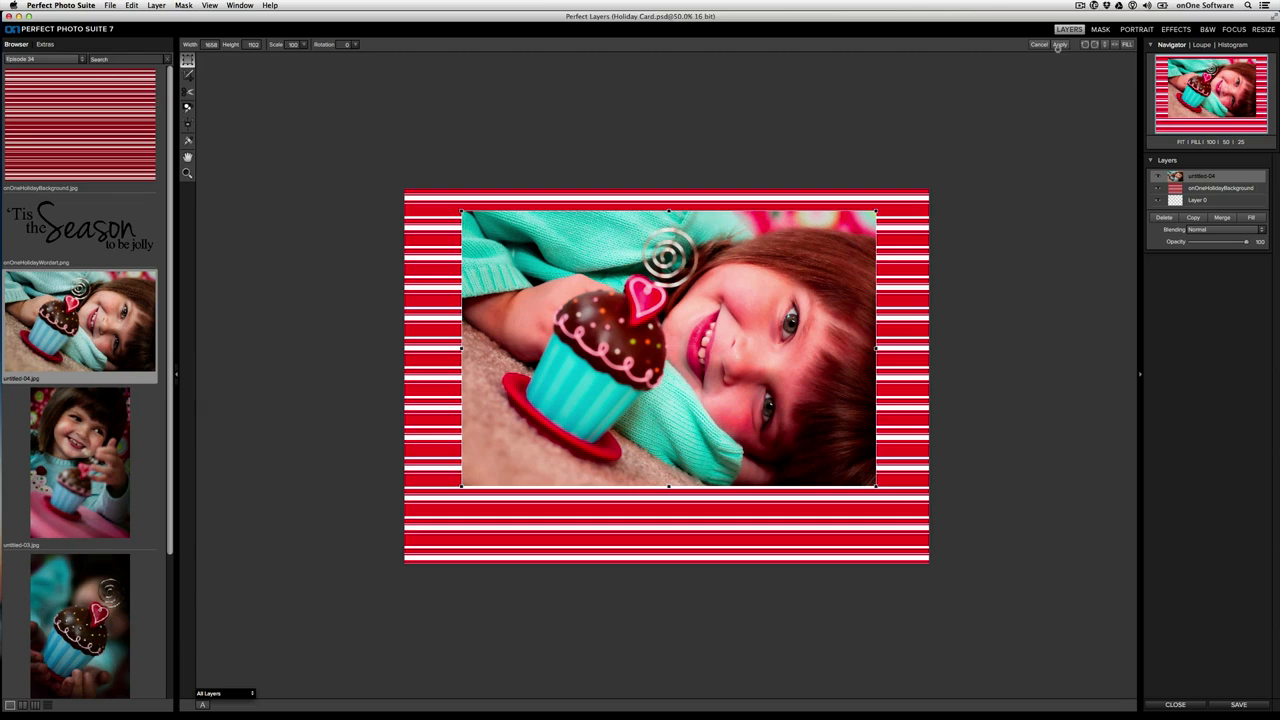
{"action": "left_click", "coordinate": [1060, 44]}
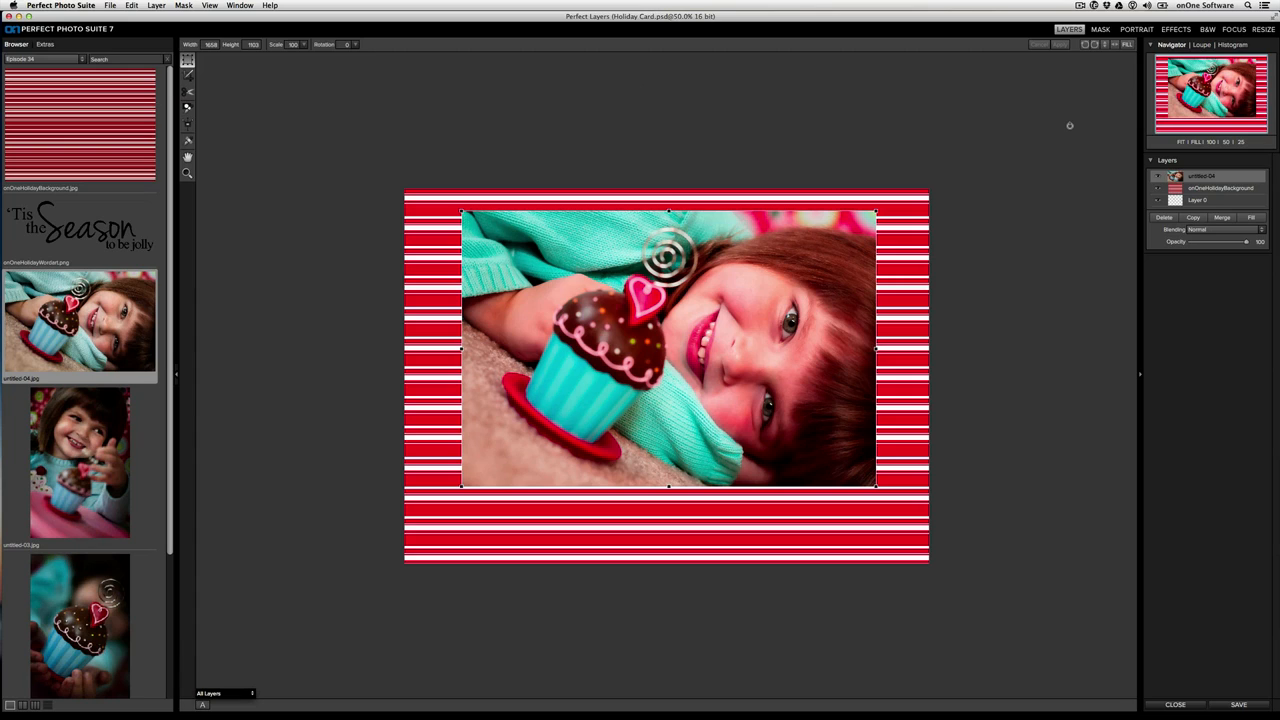
{"action": "mouse_move", "coordinate": [368, 144]}
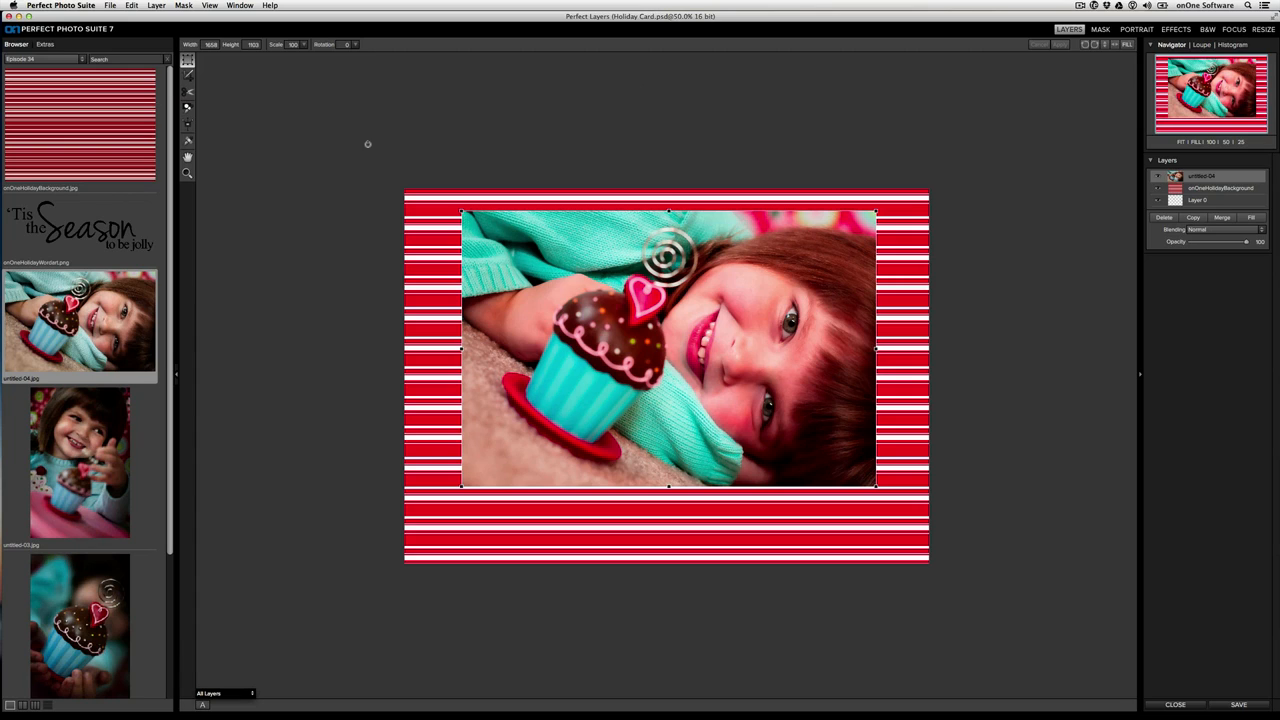
{"action": "mouse_move", "coordinate": [110, 228]}
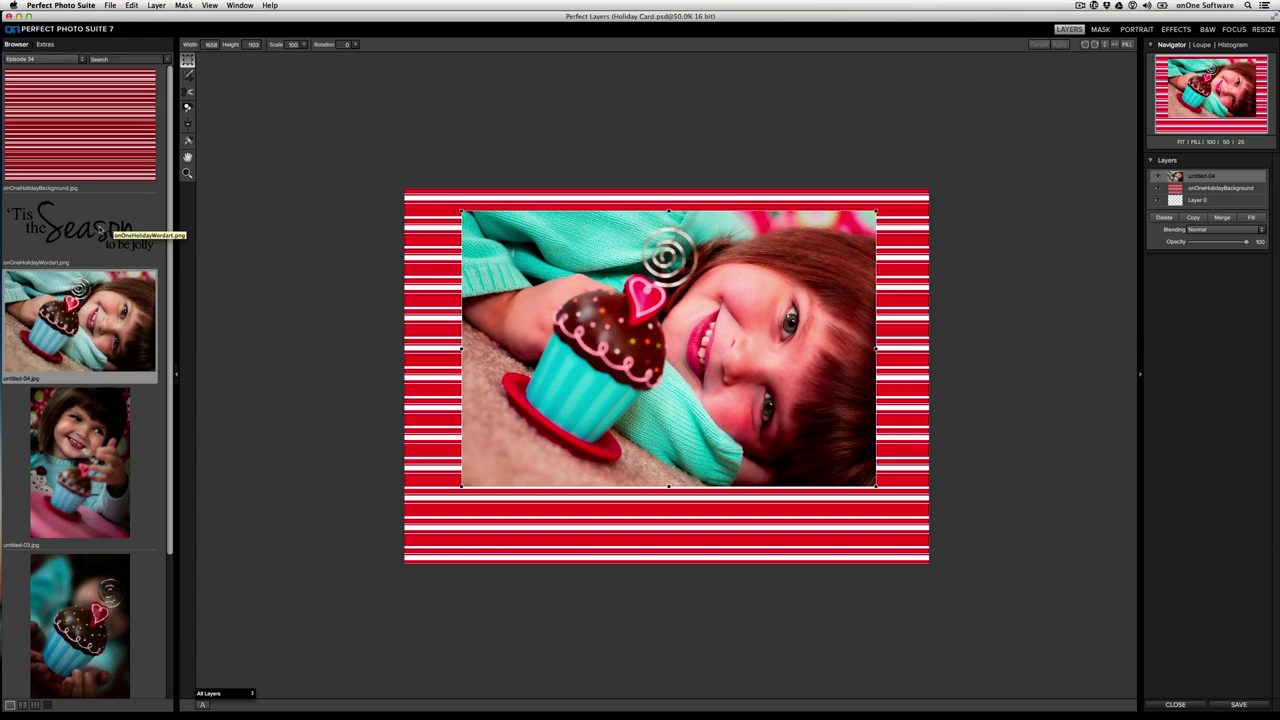
Add the 'Tis the Season word art layer and drag it down onto the bottom striped strip.
{"action": "double_click", "coordinate": [80, 224]}
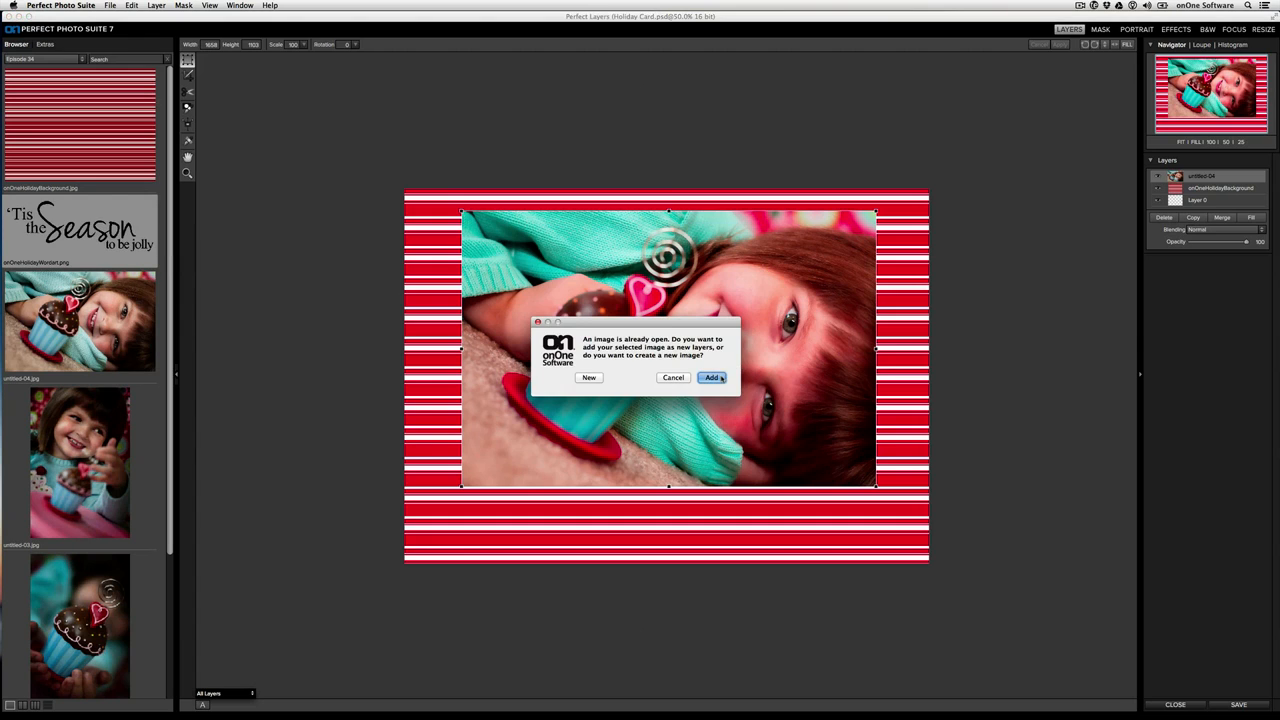
{"action": "left_click", "coordinate": [712, 376]}
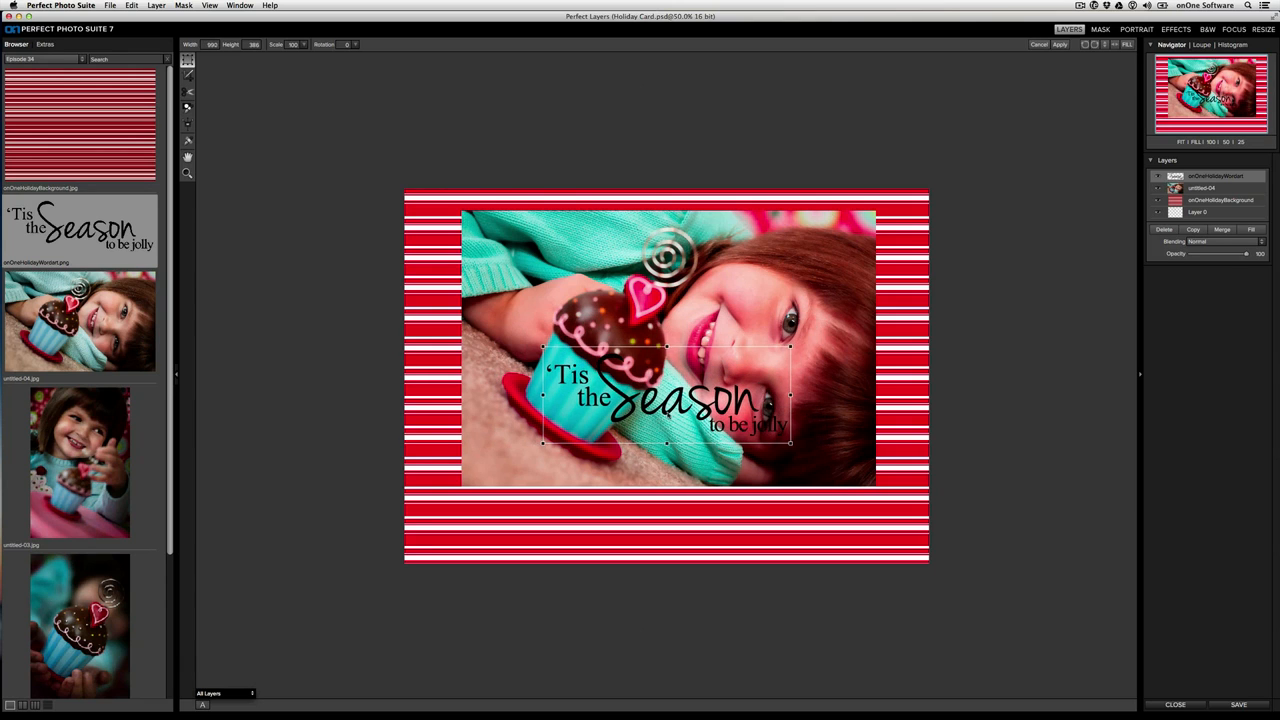
{"action": "left_click_drag", "start_coordinate": [668, 396], "coordinate": [668, 410]}
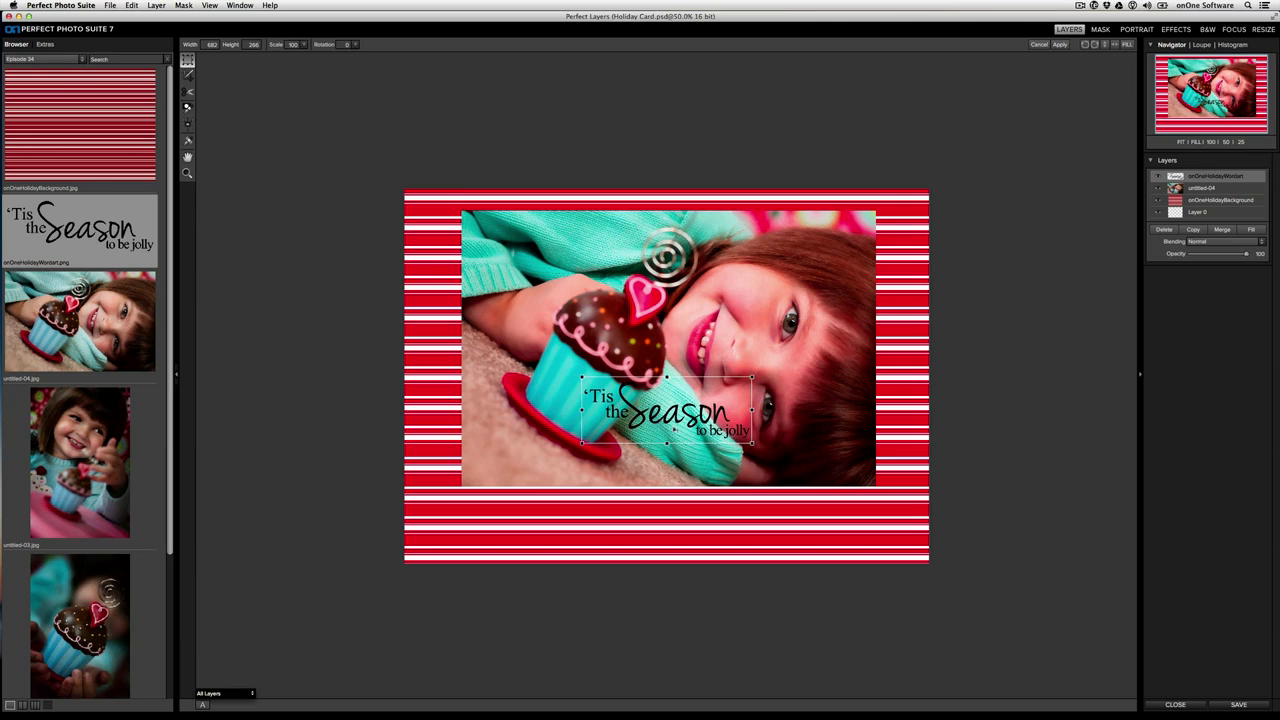
{"action": "left_click_drag", "start_coordinate": [664, 410], "coordinate": [664, 528]}
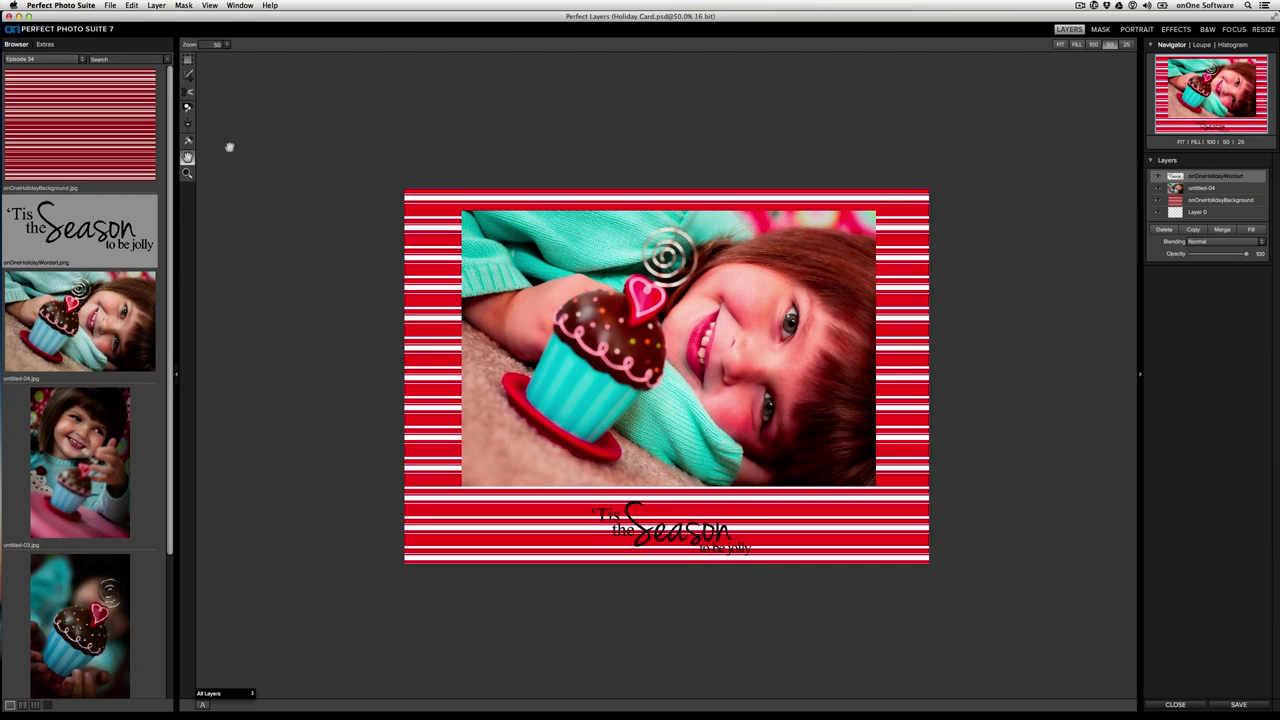
{"action": "mouse_move", "coordinate": [252, 138]}
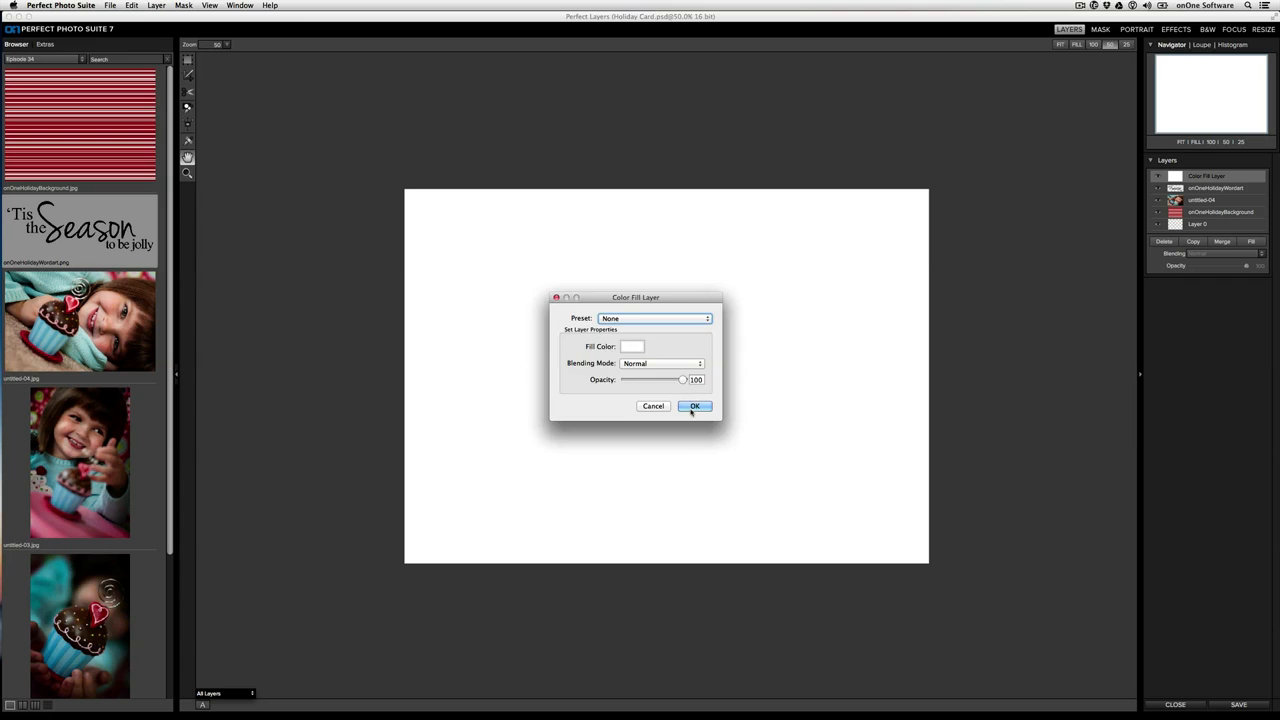
Confirm a white color fill layer and commit it resized to the card's bottom strip.
{"action": "left_click", "coordinate": [694, 406]}
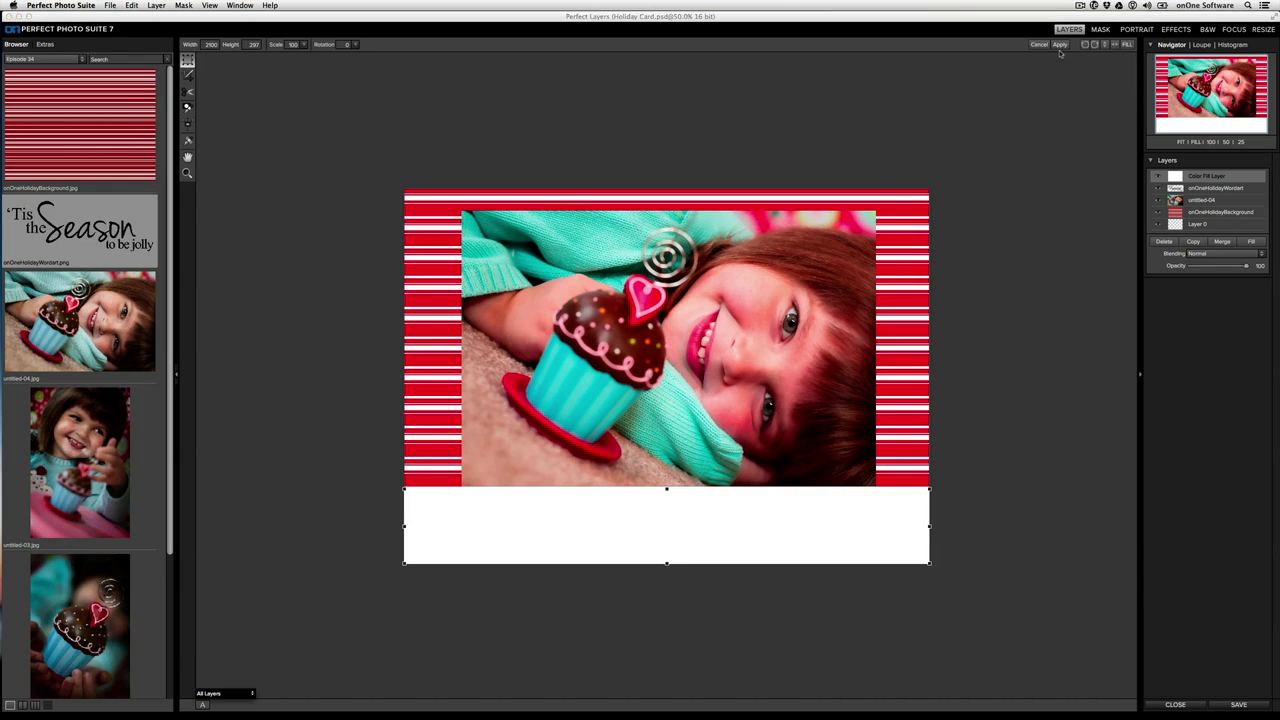
{"action": "left_click", "coordinate": [1060, 44]}
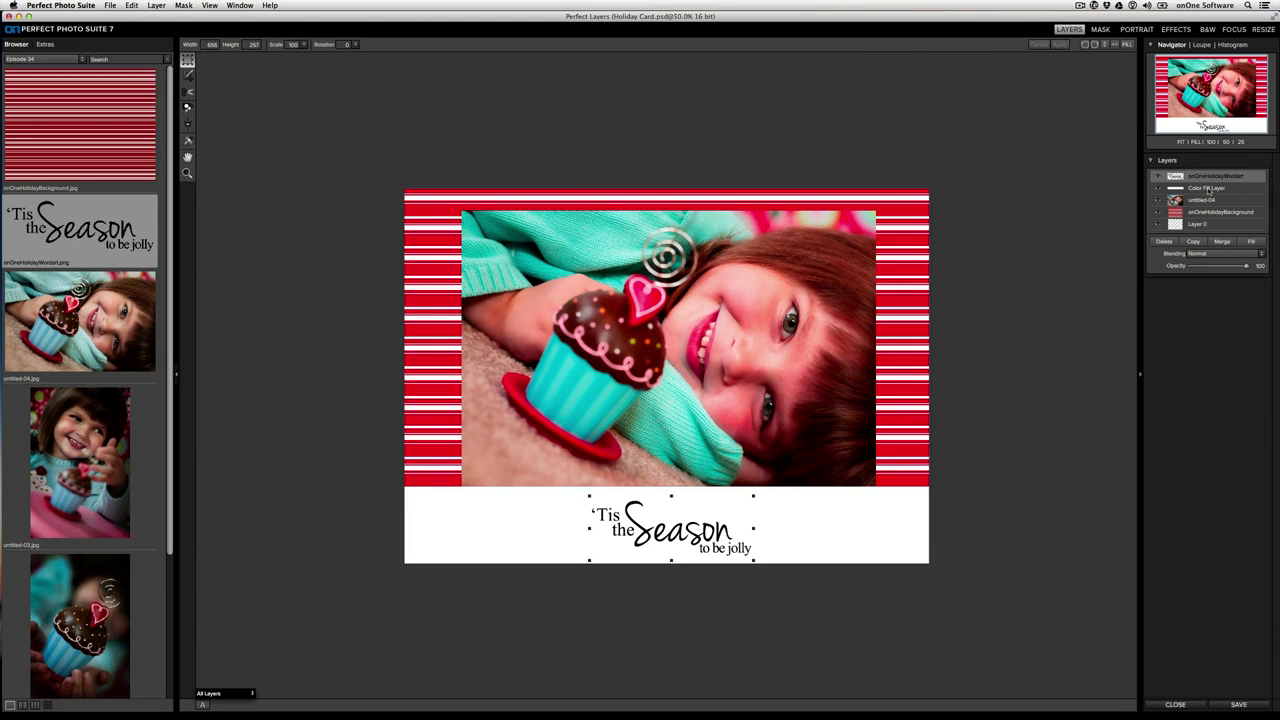
Select the white band layer in the Layers panel and lower its opacity so pale stripes show.
{"action": "left_click", "coordinate": [1204, 188]}
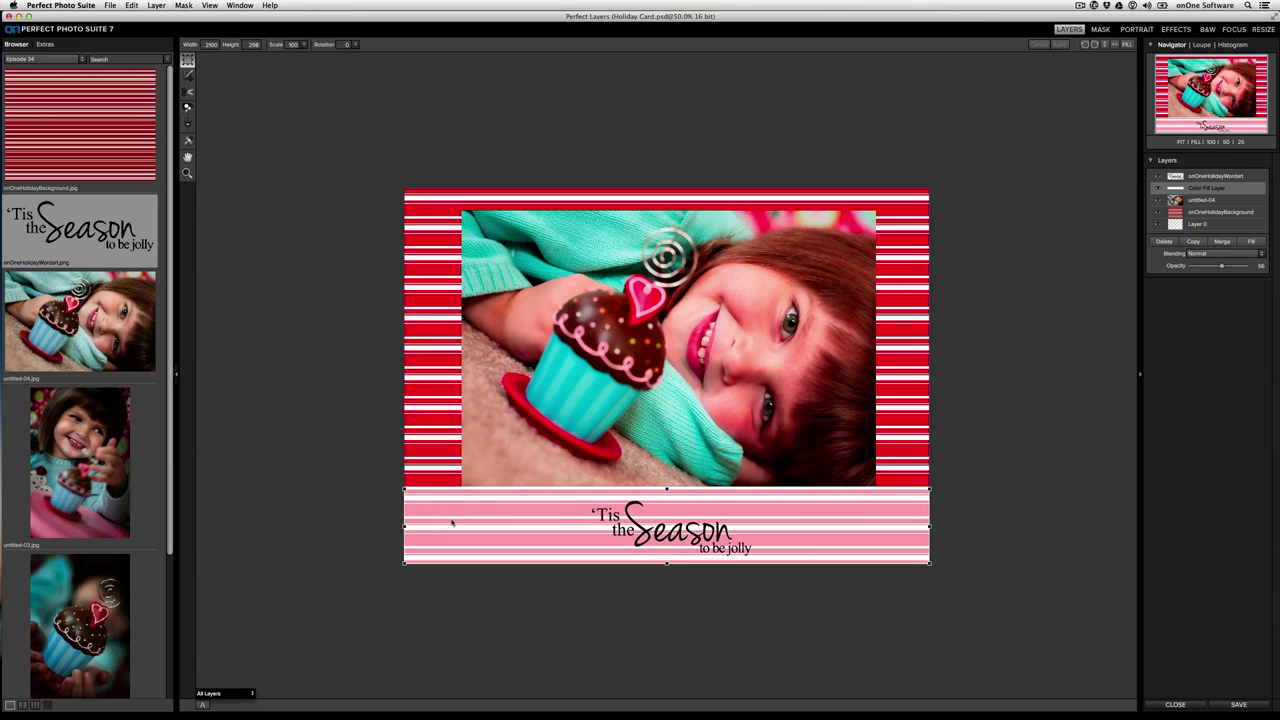
{"action": "mouse_move", "coordinate": [232, 134]}
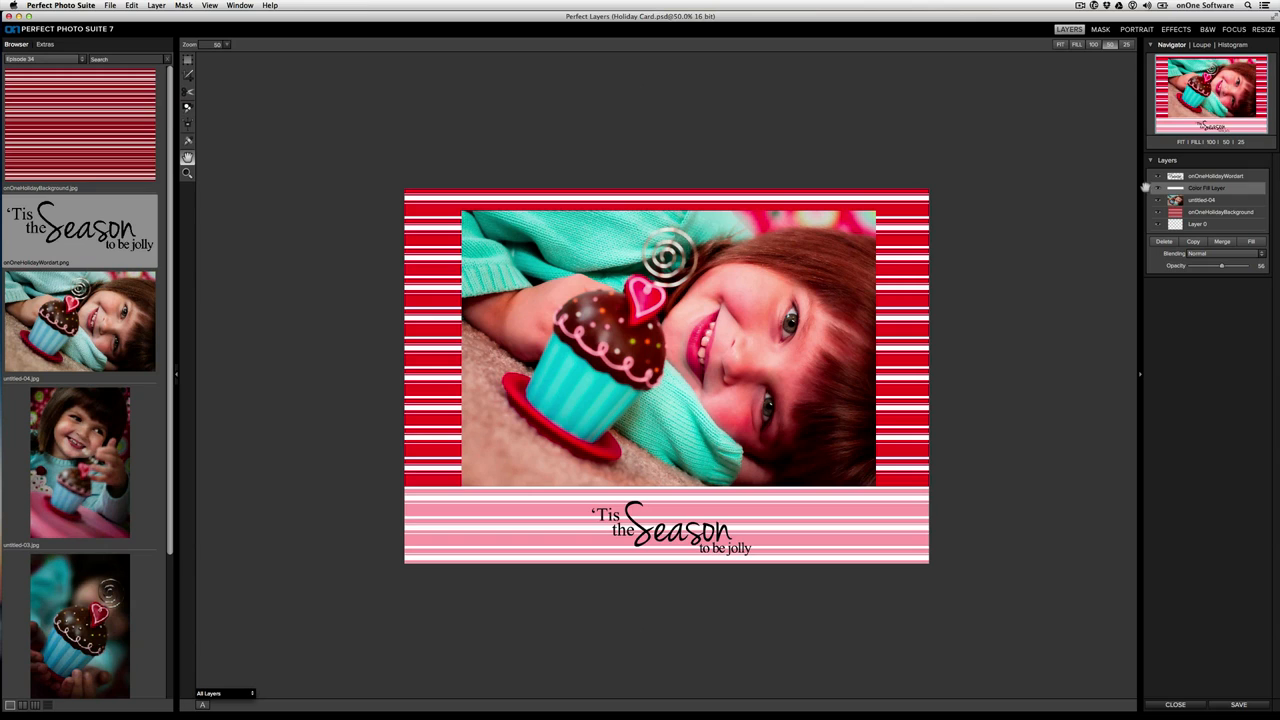
{"action": "left_click", "coordinate": [1216, 176]}
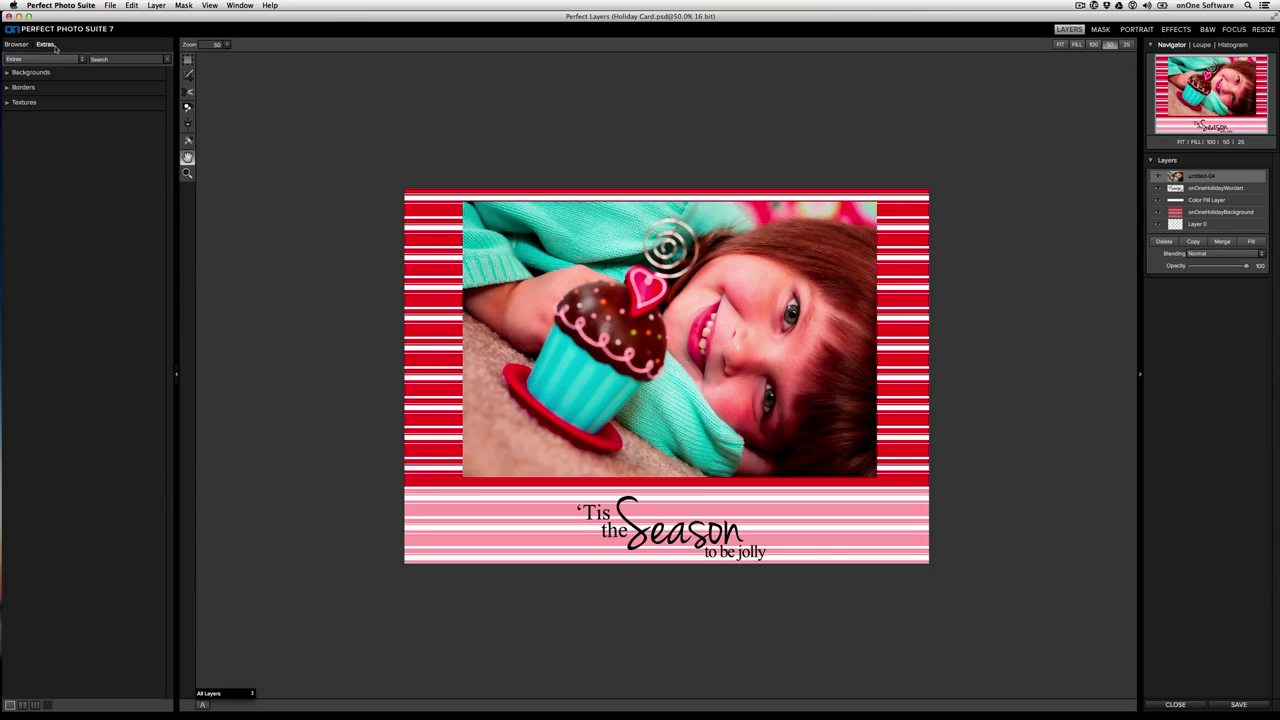
Add the Black Square Feathering border from the Borders collection to the card.
{"action": "left_click", "coordinate": [24, 88]}
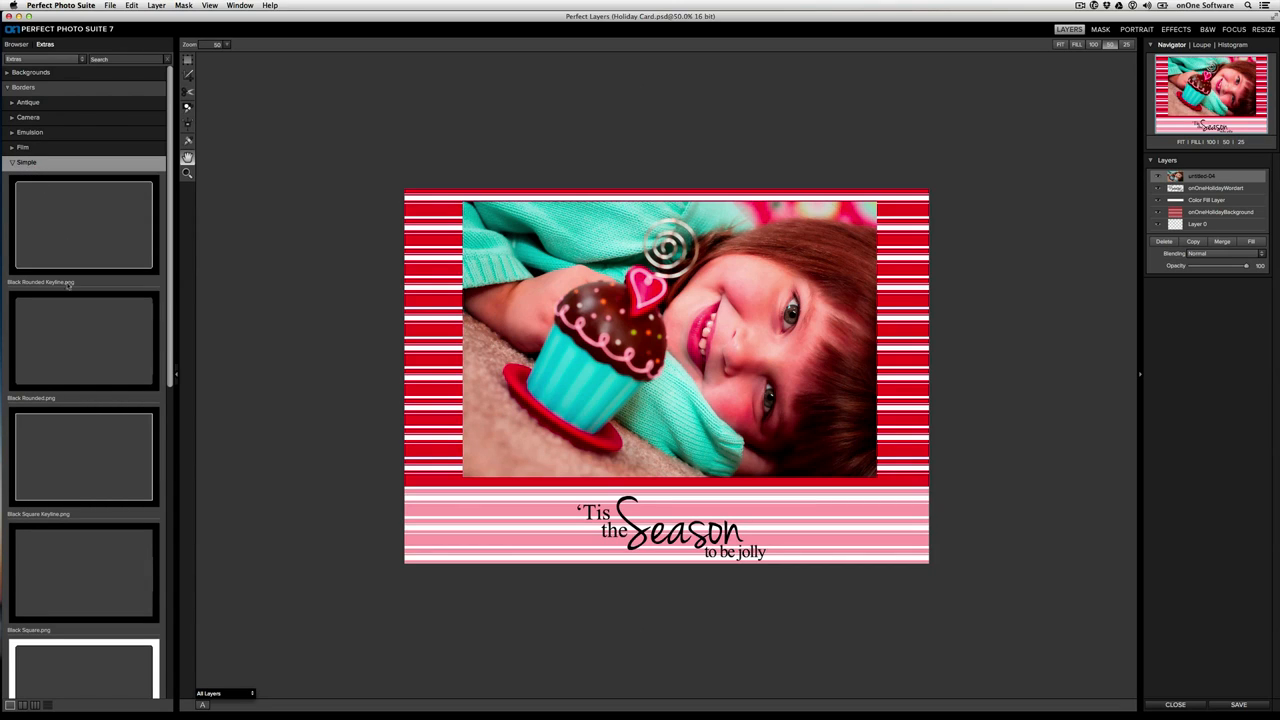
{"action": "mouse_move", "coordinate": [90, 452]}
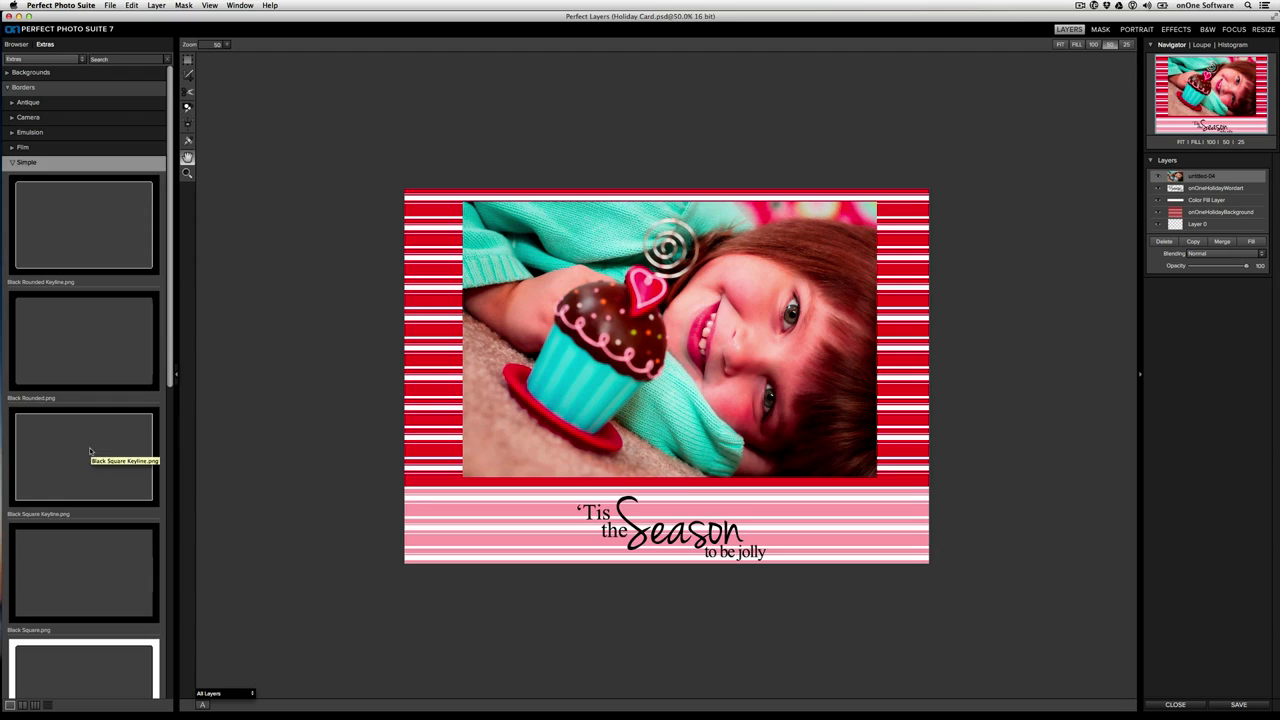
{"action": "left_click", "coordinate": [84, 456]}
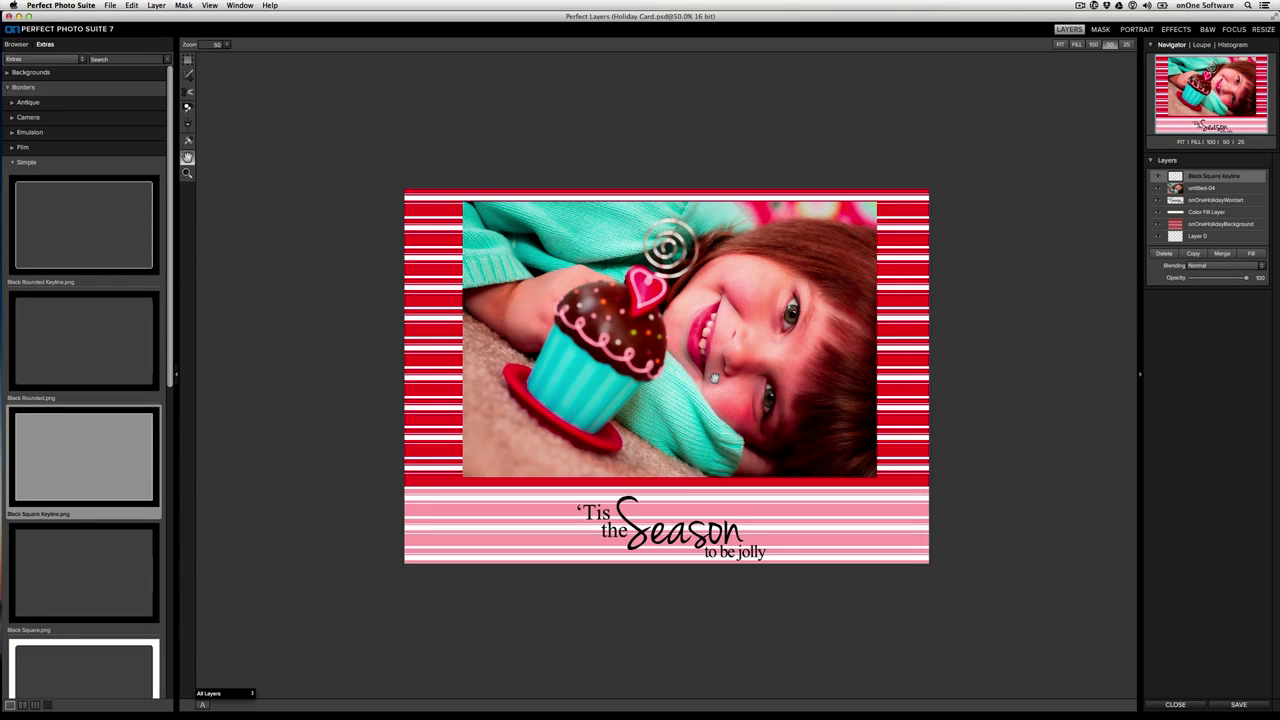
{"action": "left_click", "coordinate": [1128, 44]}
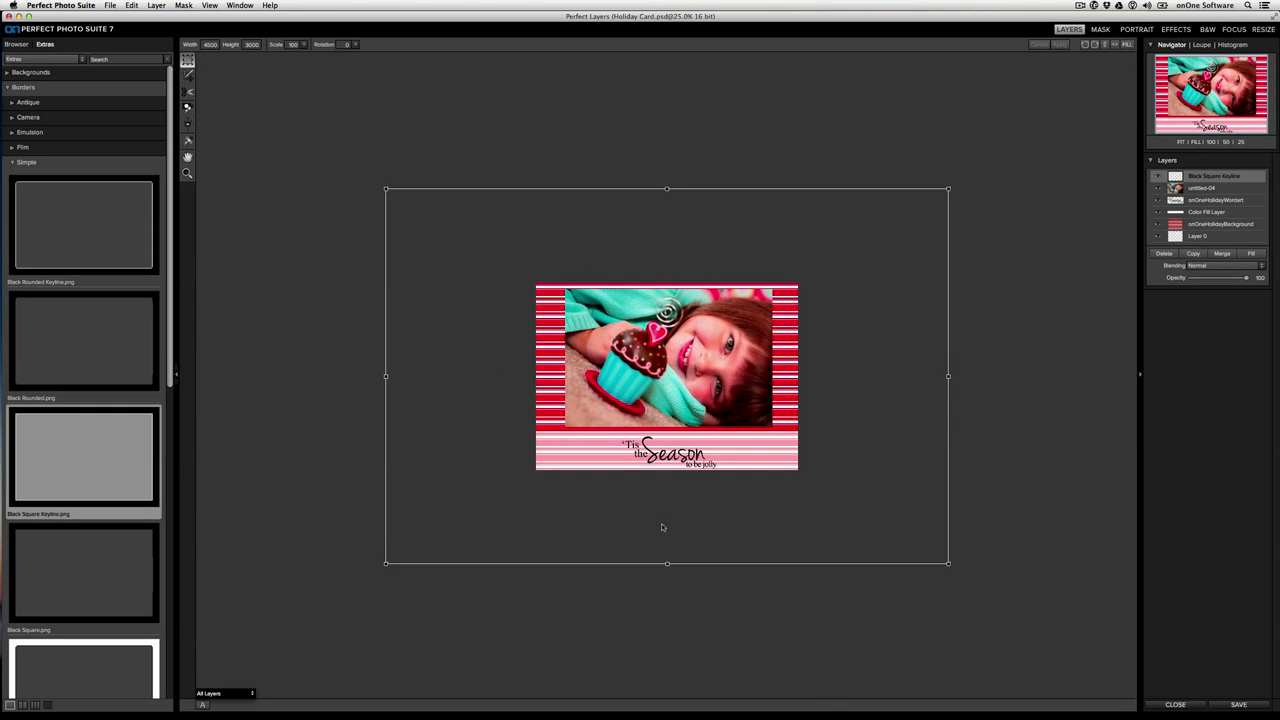
{"action": "mouse_move", "coordinate": [852, 412]}
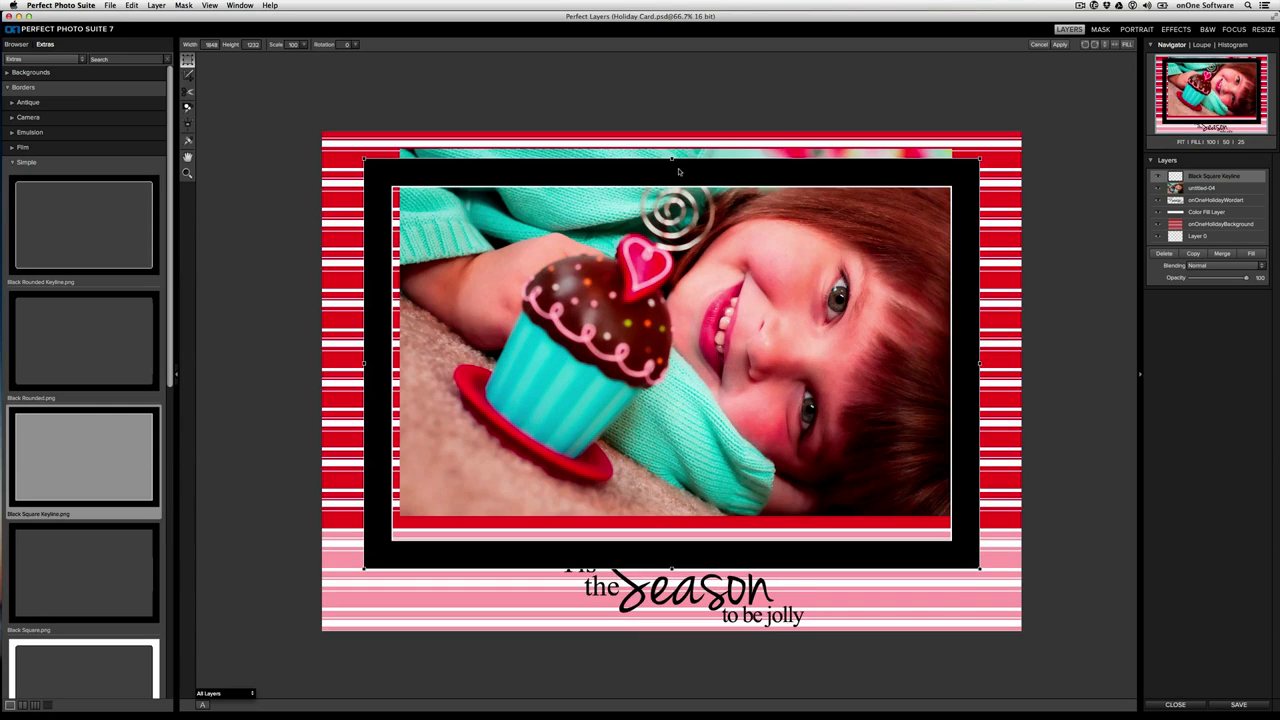
Resize the black border so it tightly frames the cupcake photo.
{"action": "left_click_drag", "start_coordinate": [678, 364], "coordinate": [678, 338]}
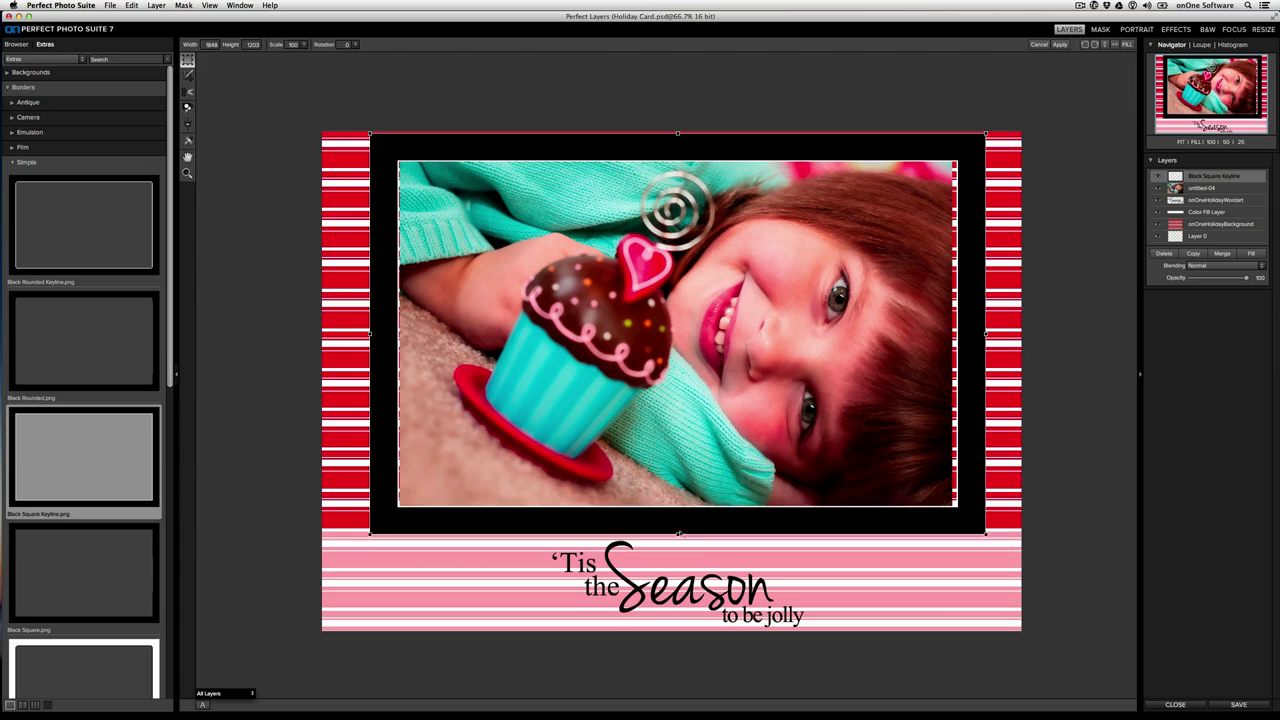
{"action": "left_click_drag", "start_coordinate": [680, 536], "coordinate": [680, 524]}
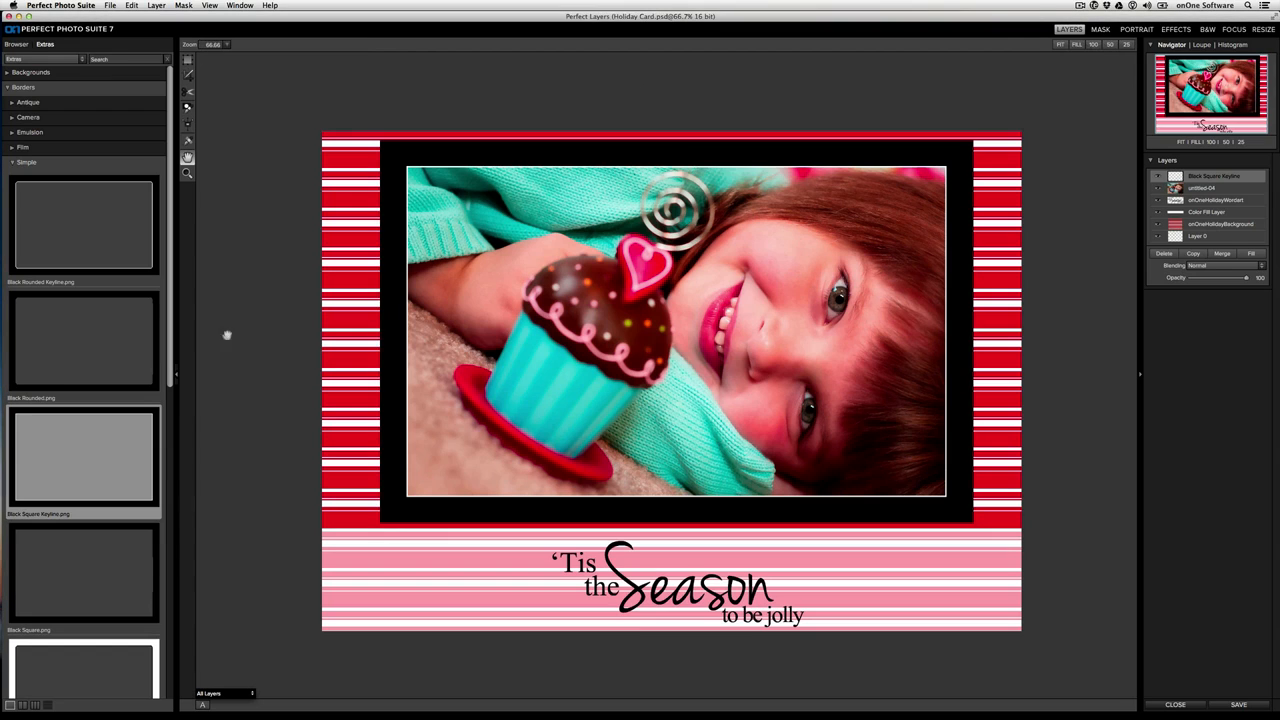
{"action": "scroll", "scroll_direction": "down", "scroll_amount": 3}
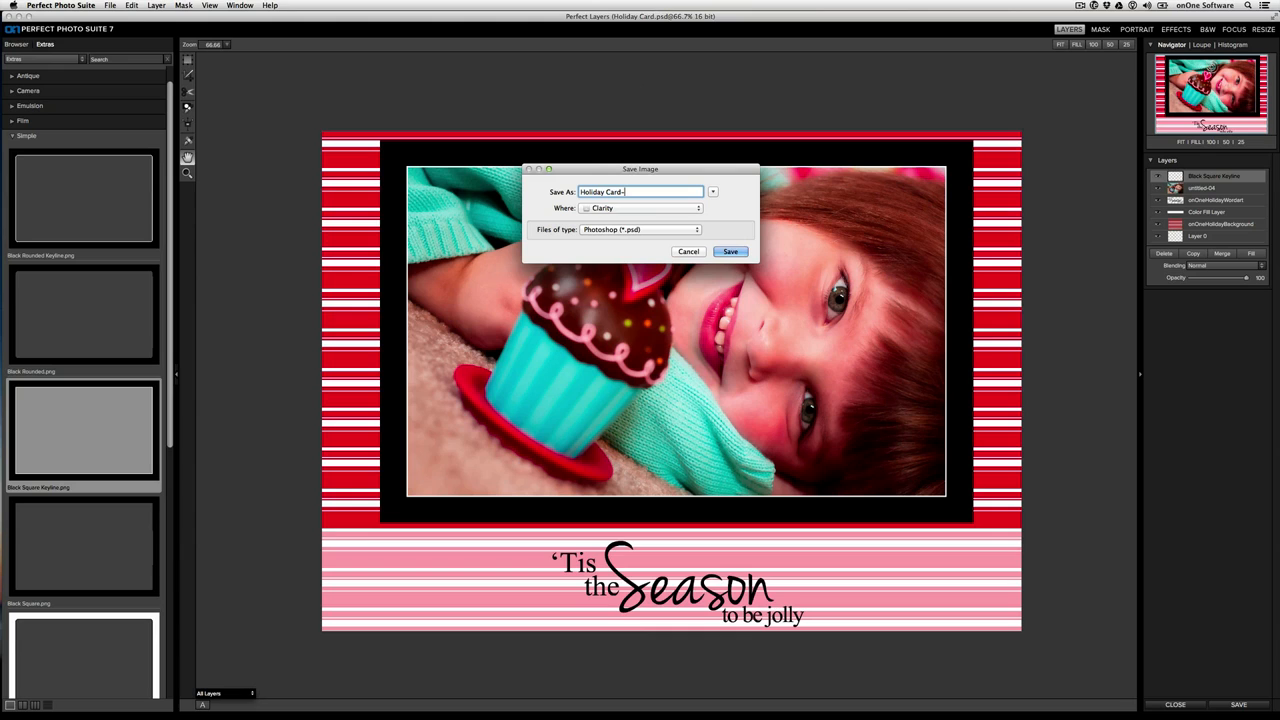
Save the card as a Photoshop file named Holiday Card-front on the Desktop.
{"action": "type", "text": "front"}
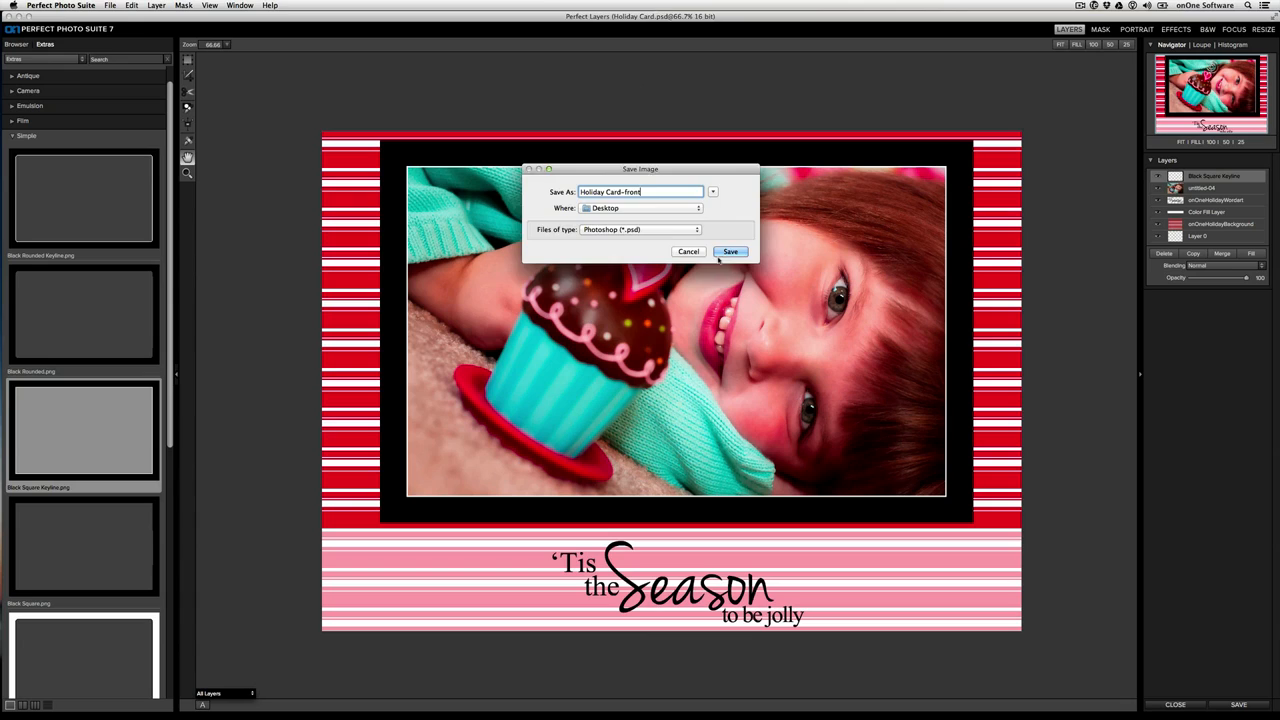
{"action": "left_click", "coordinate": [730, 252]}
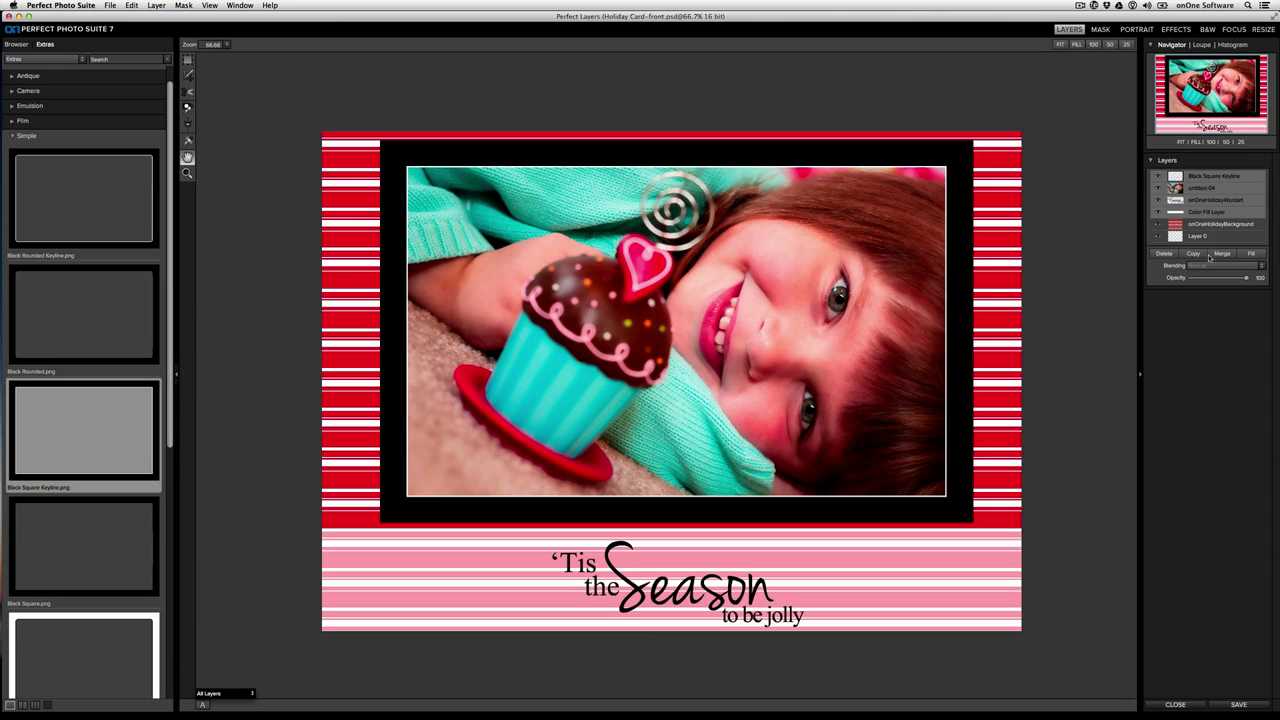
Delete the front layers so only the striped background layer remains.
{"action": "left_click", "coordinate": [1164, 252]}
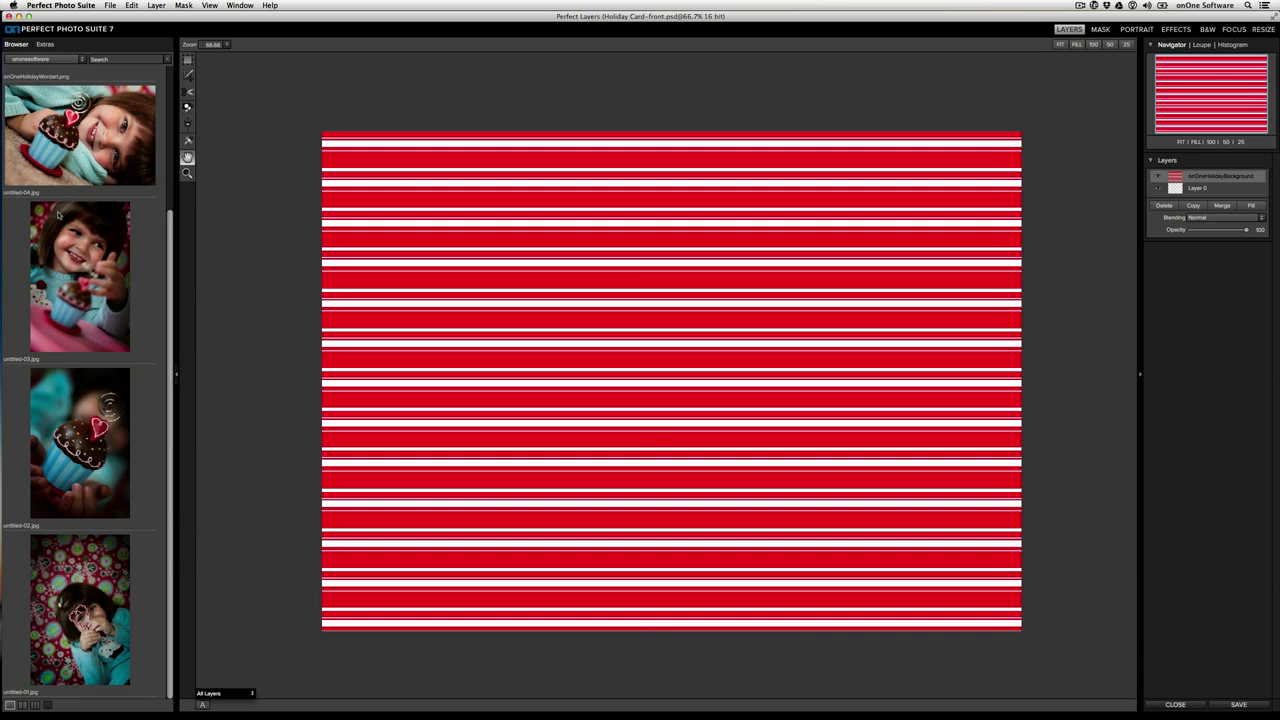
Add the girl photo as a layer and commit it as a narrow panel at the left.
{"action": "double_click", "coordinate": [80, 276]}
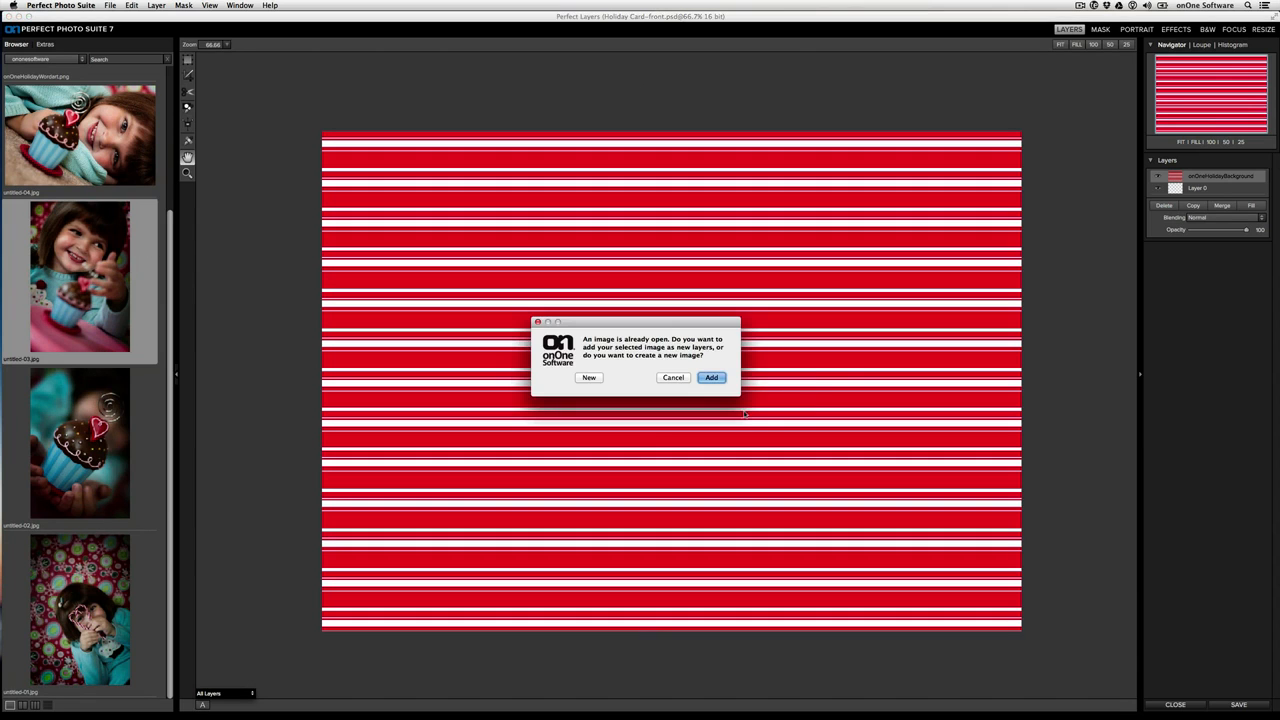
{"action": "left_click", "coordinate": [712, 376]}
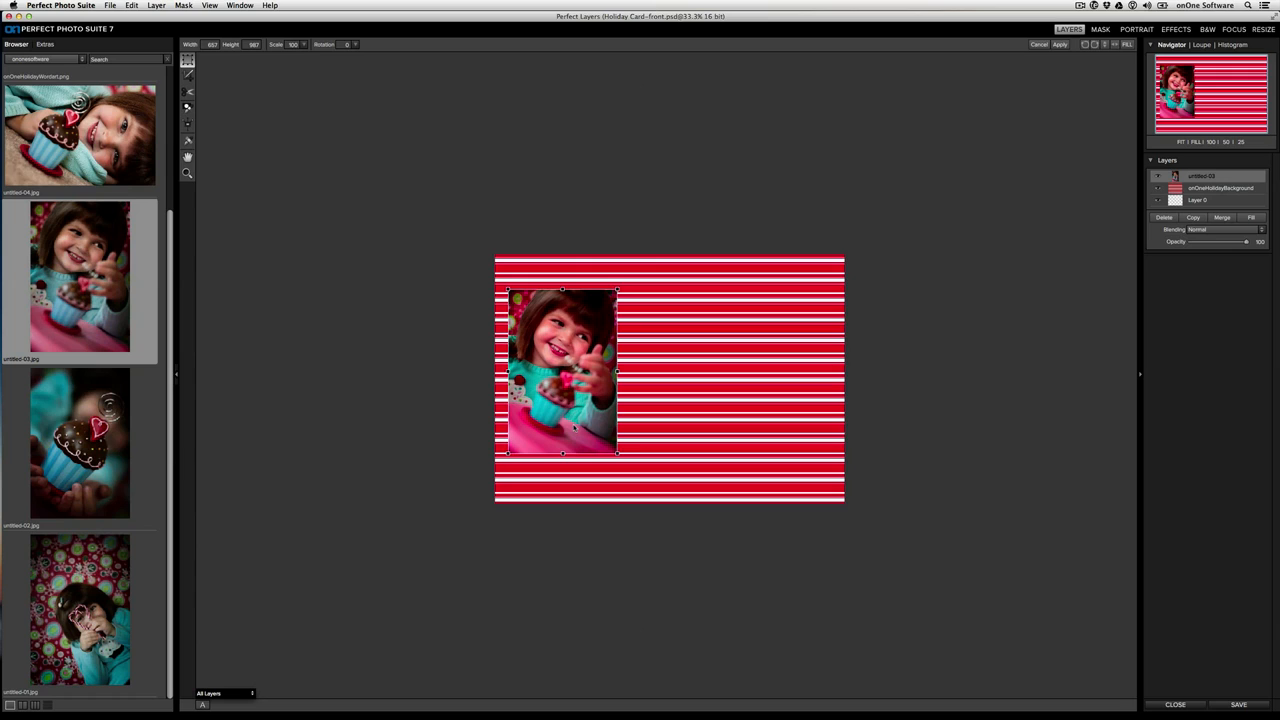
{"action": "left_click", "coordinate": [1058, 44]}
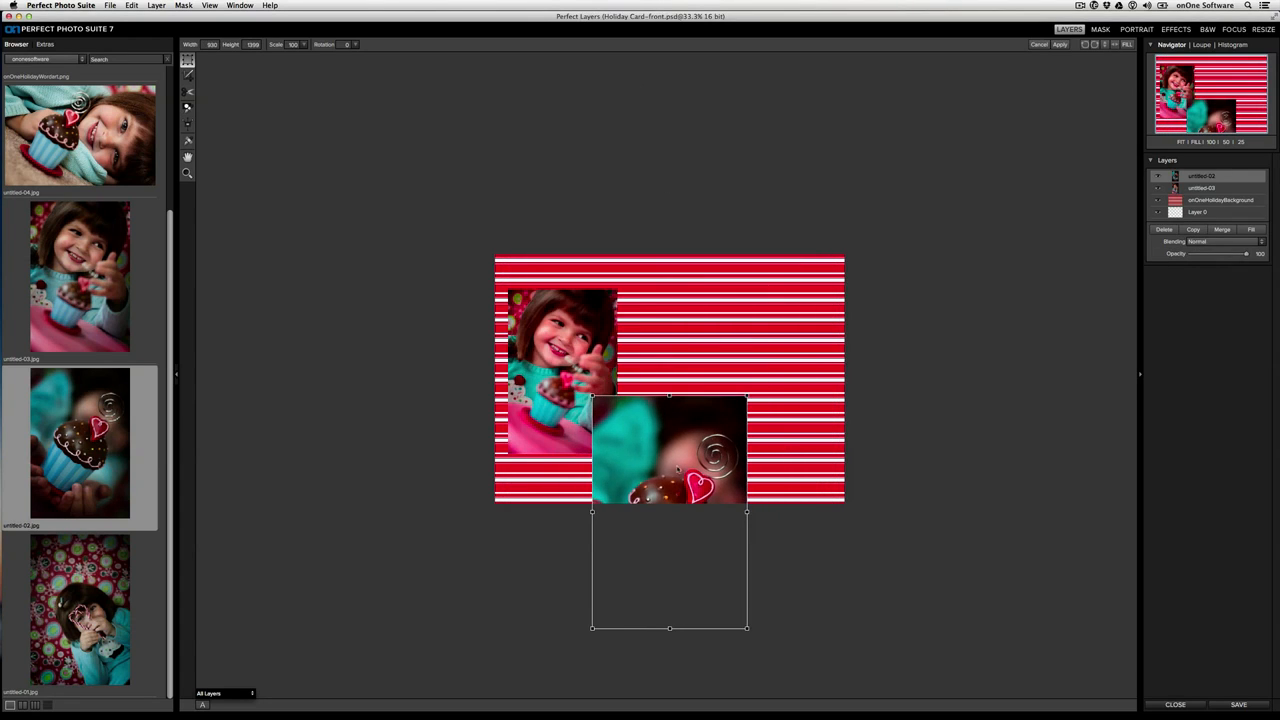
Shrink the cupcake photo to card size and position it beside the first photo.
{"action": "left_click_drag", "start_coordinate": [670, 450], "coordinate": [570, 370]}
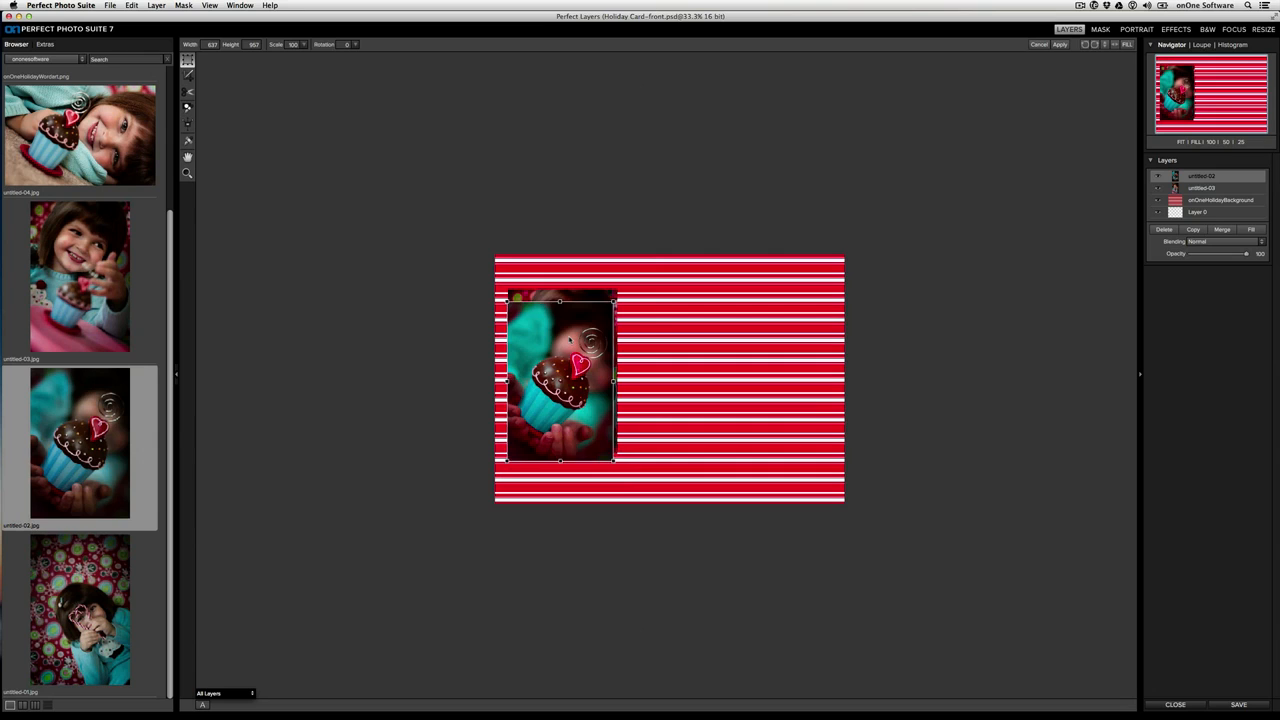
{"action": "left_click_drag", "start_coordinate": [560, 376], "coordinate": [562, 370]}
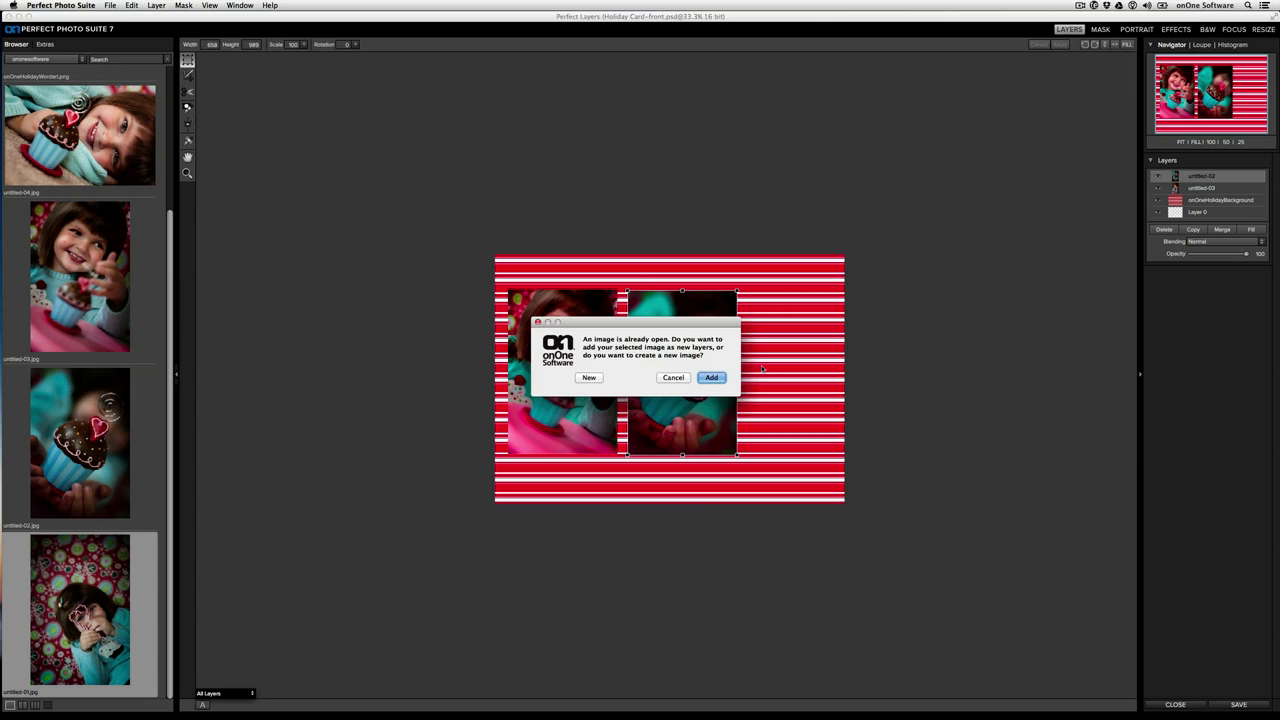
Add the third photo as a layer and space the three photos evenly across the striped card.
{"action": "left_click", "coordinate": [712, 376]}
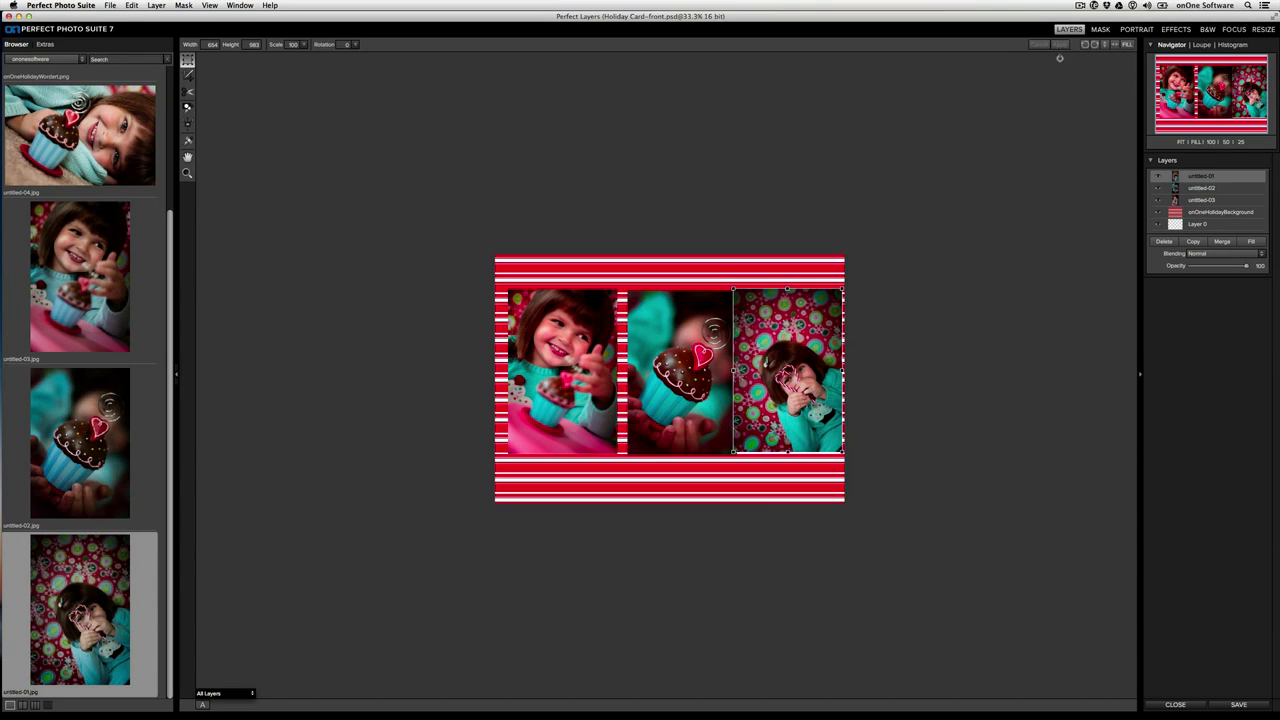
{"action": "left_click", "coordinate": [1200, 188]}
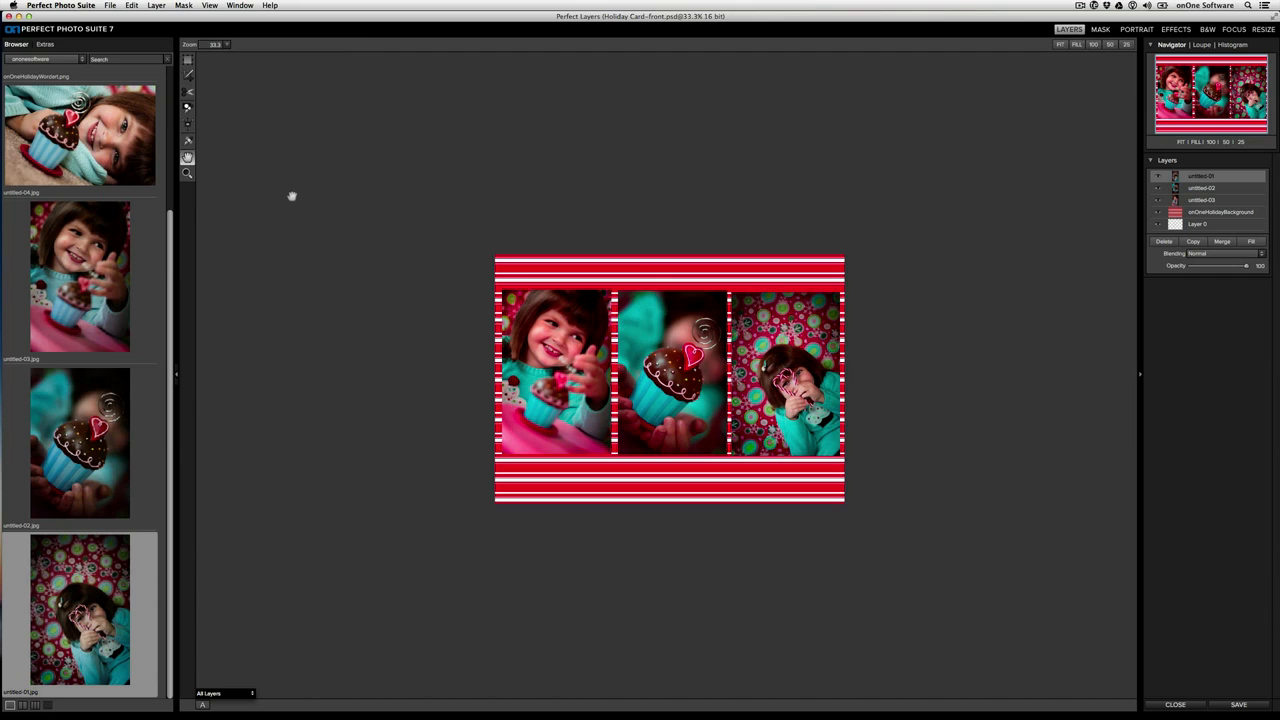
{"action": "left_click", "coordinate": [1094, 44]}
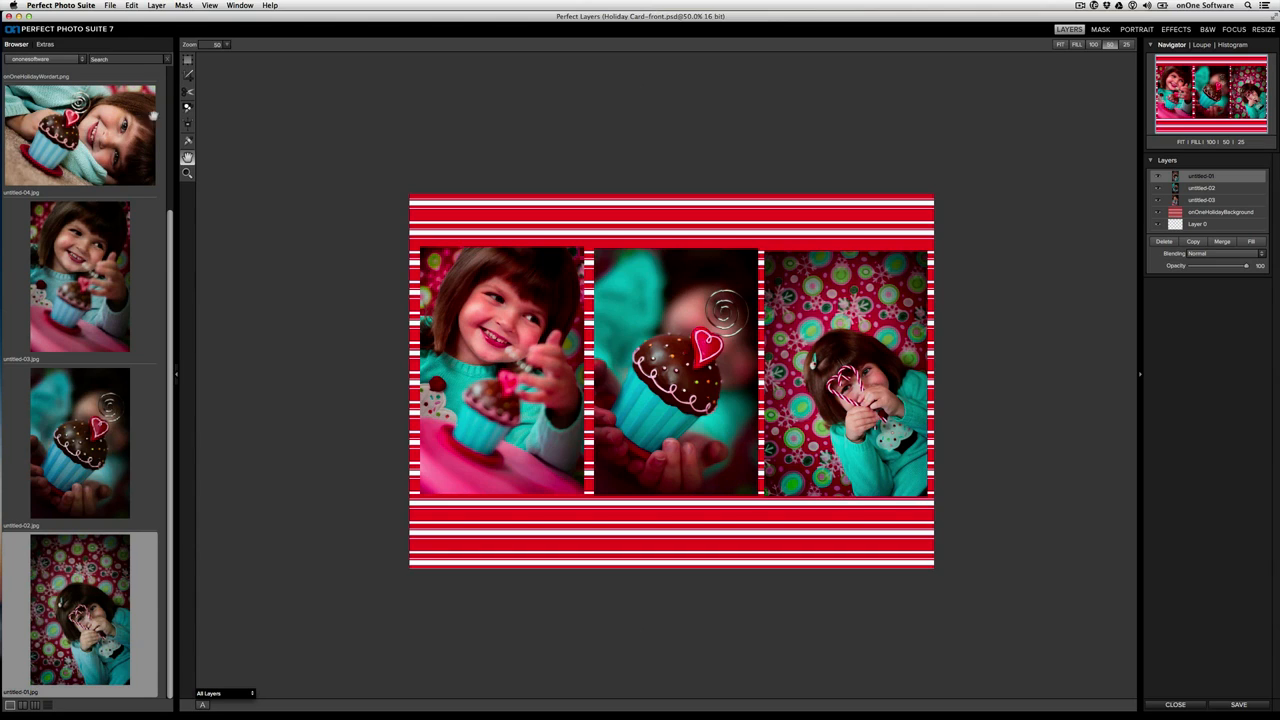
Add a simple black hairline border from Extras > Borders as a new layer on the card.
{"action": "left_click", "coordinate": [44, 44]}
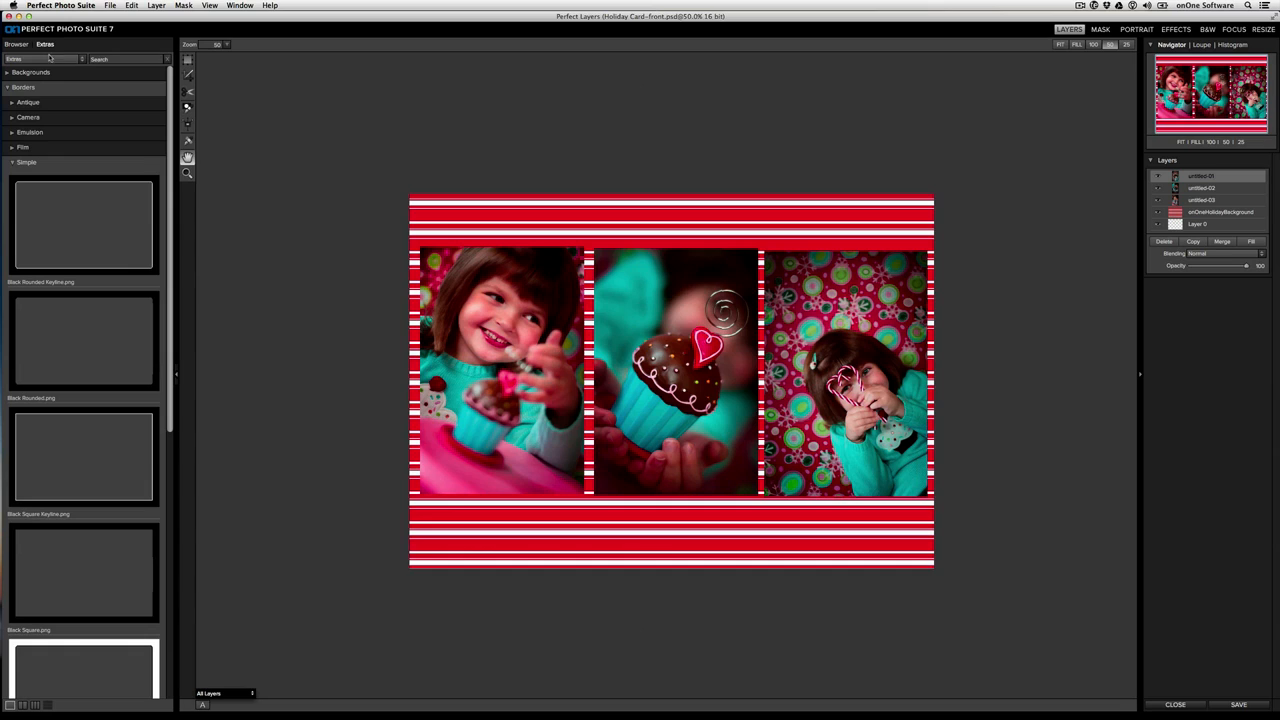
{"action": "mouse_move", "coordinate": [122, 280]}
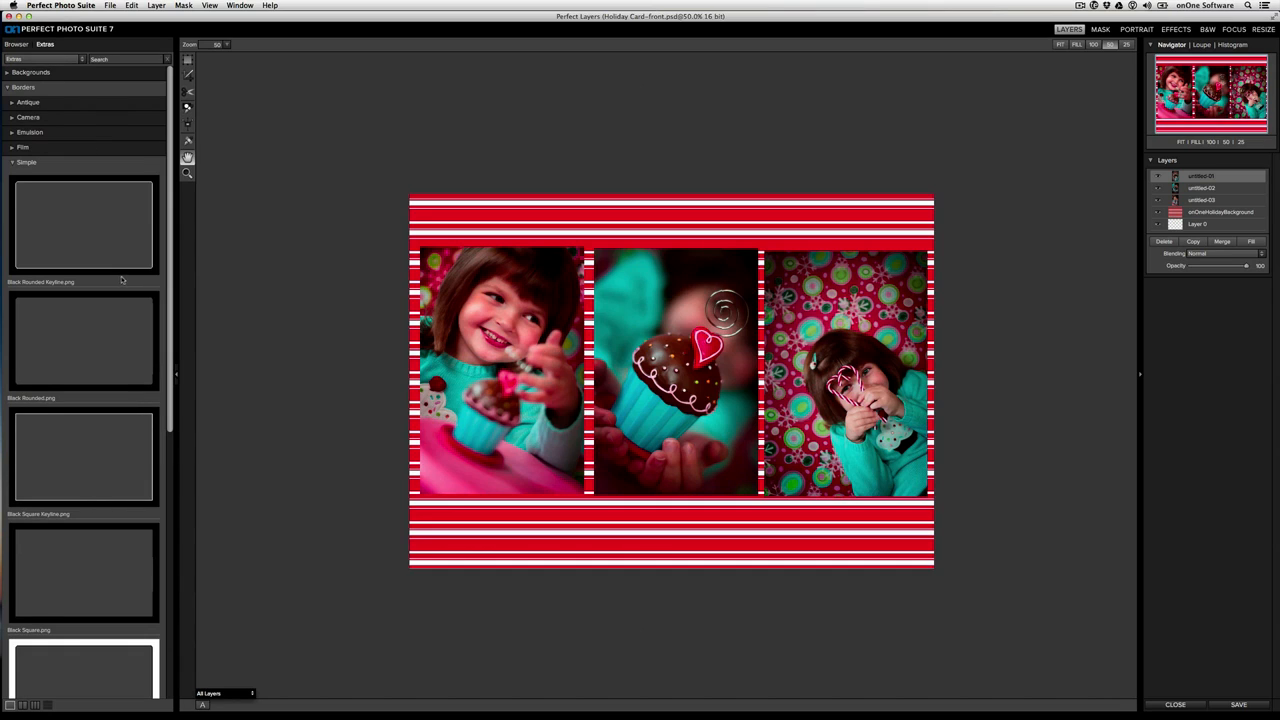
{"action": "left_click", "coordinate": [84, 456]}
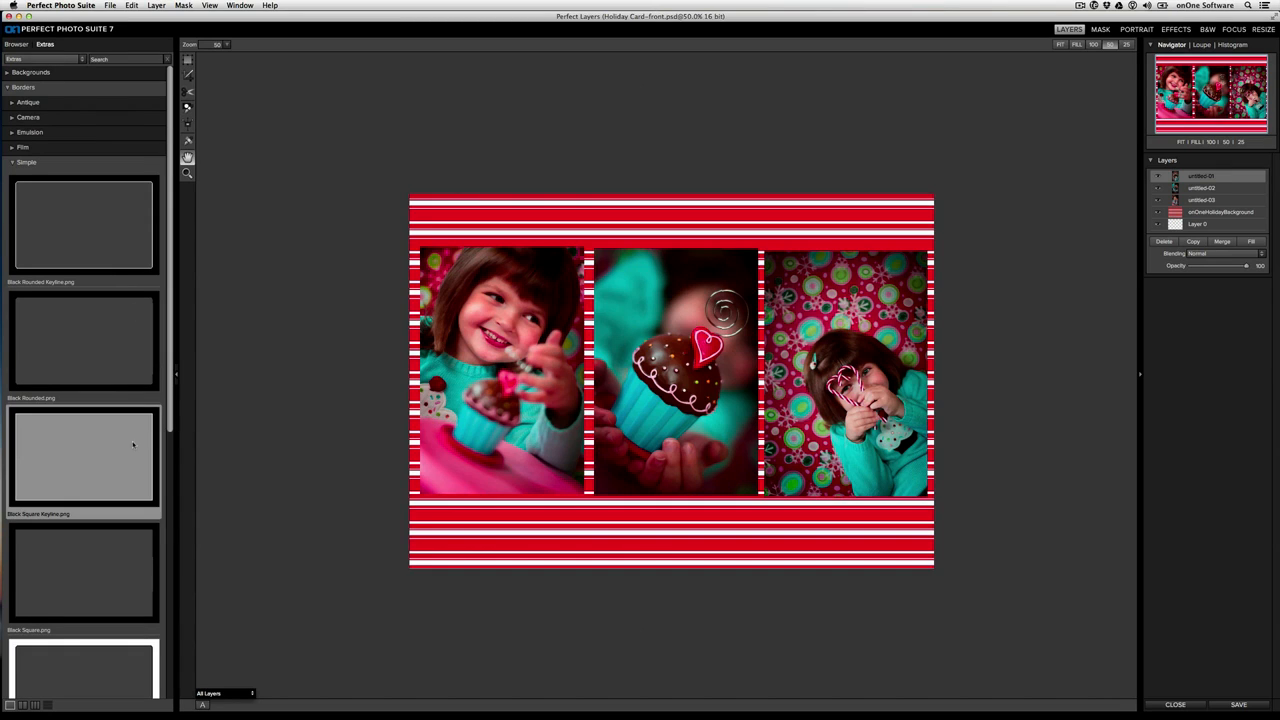
{"action": "mouse_move", "coordinate": [136, 444]}
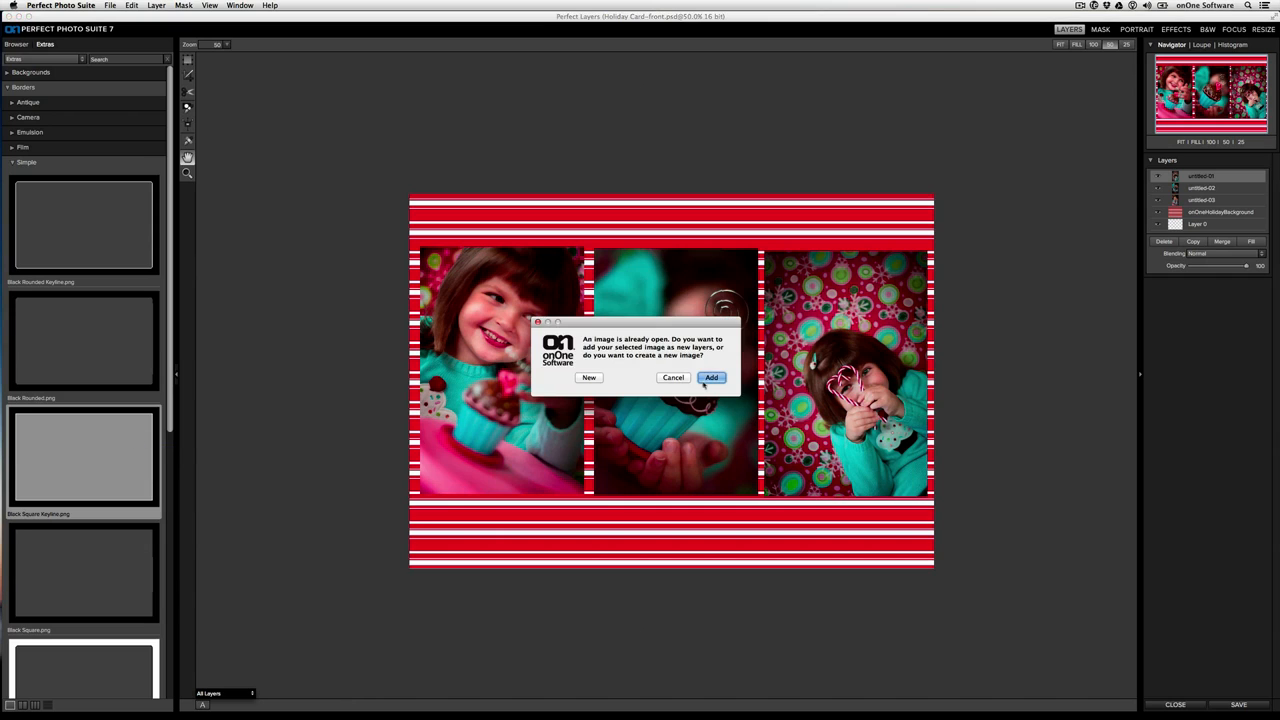
{"action": "left_click", "coordinate": [712, 376]}
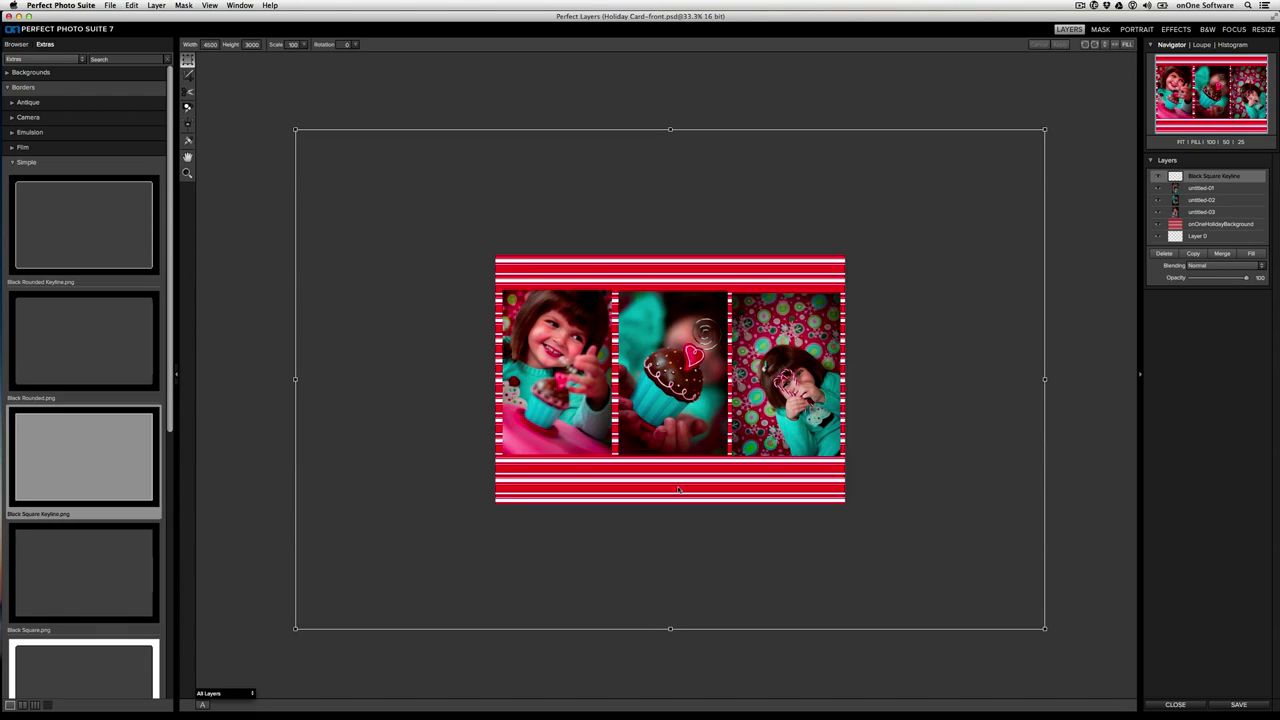
Resize the border layer so it fits tightly around the three photos.
{"action": "left_click_drag", "start_coordinate": [670, 628], "coordinate": [670, 480]}
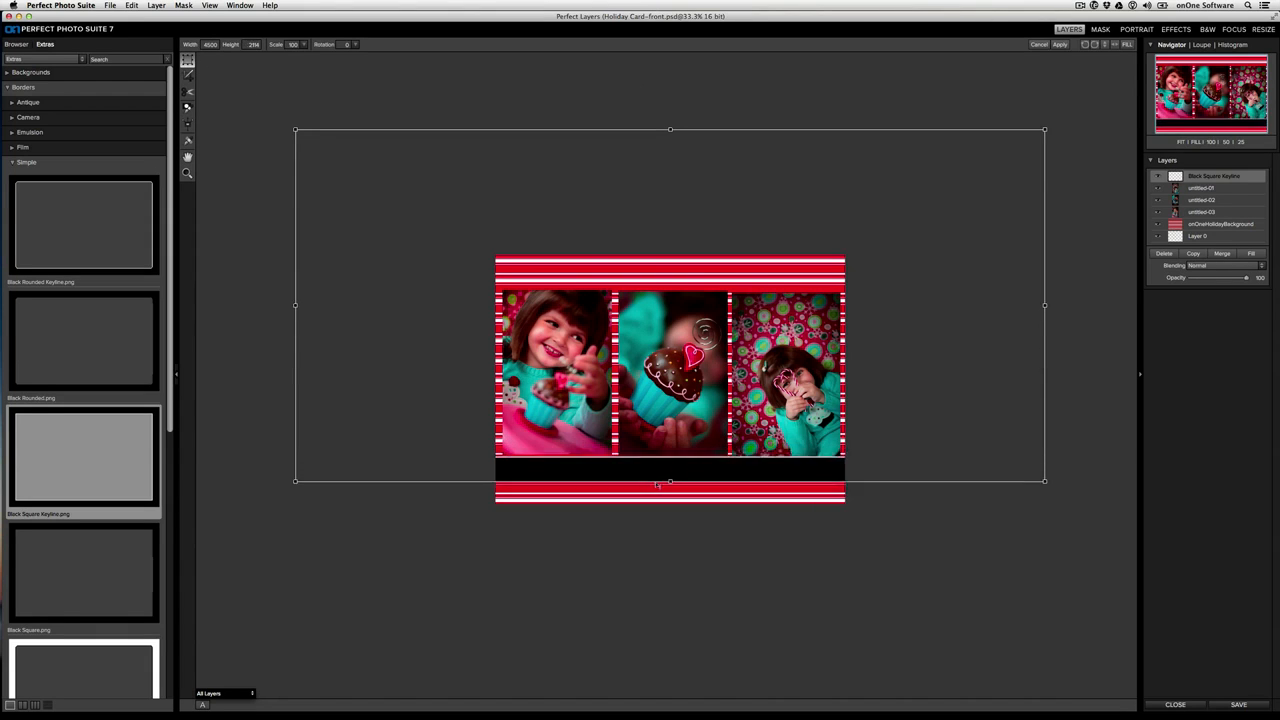
{"action": "left_click_drag", "start_coordinate": [670, 480], "coordinate": [670, 476]}
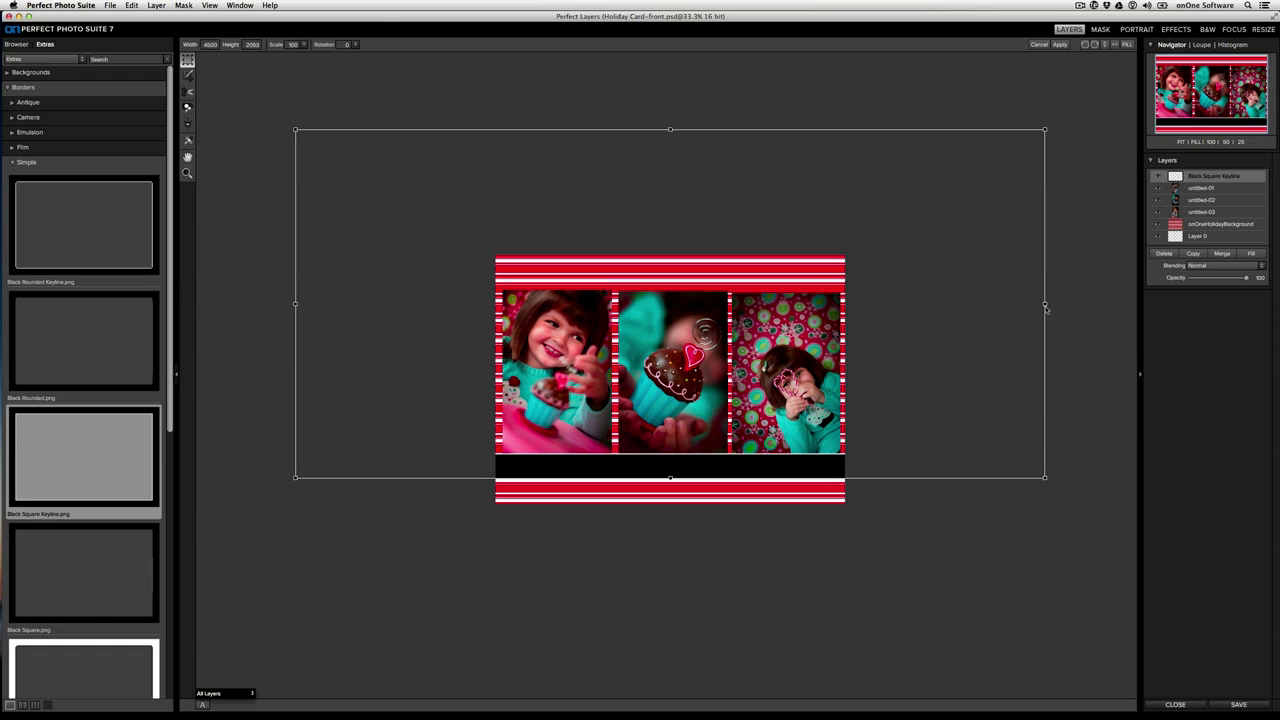
{"action": "left_click_drag", "start_coordinate": [1044, 304], "coordinate": [862, 304]}
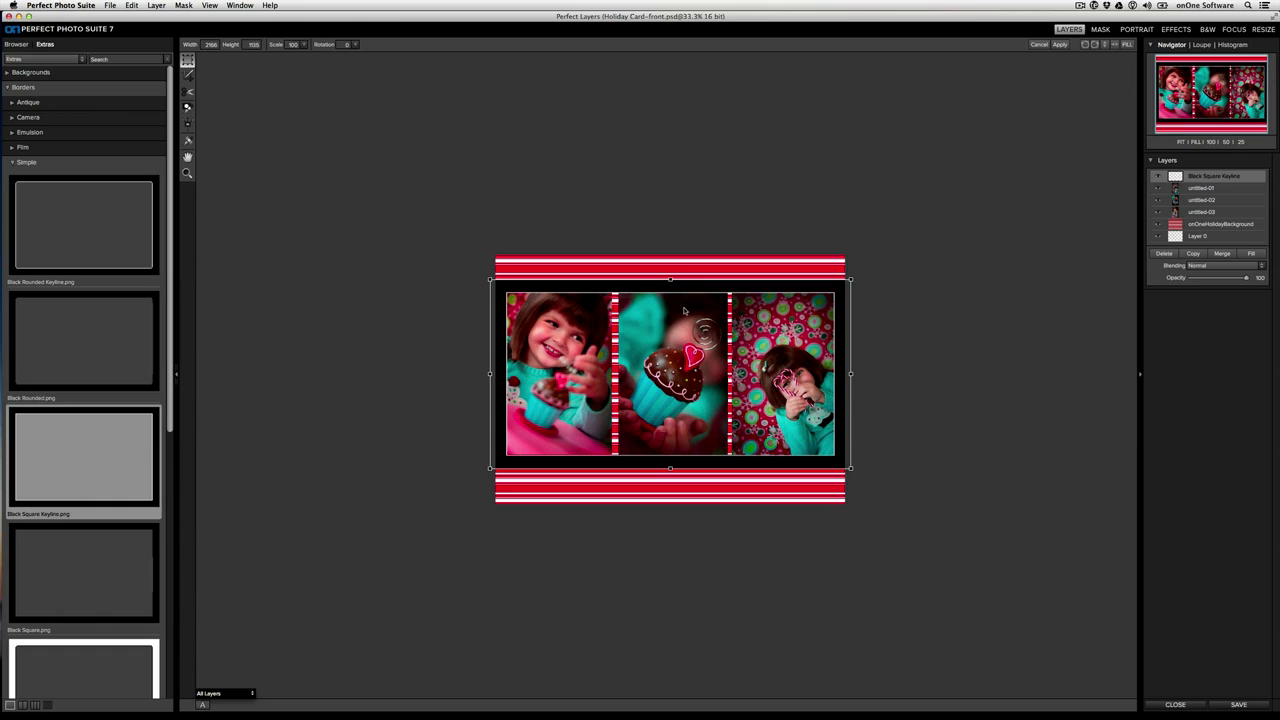
{"action": "mouse_move", "coordinate": [684, 308]}
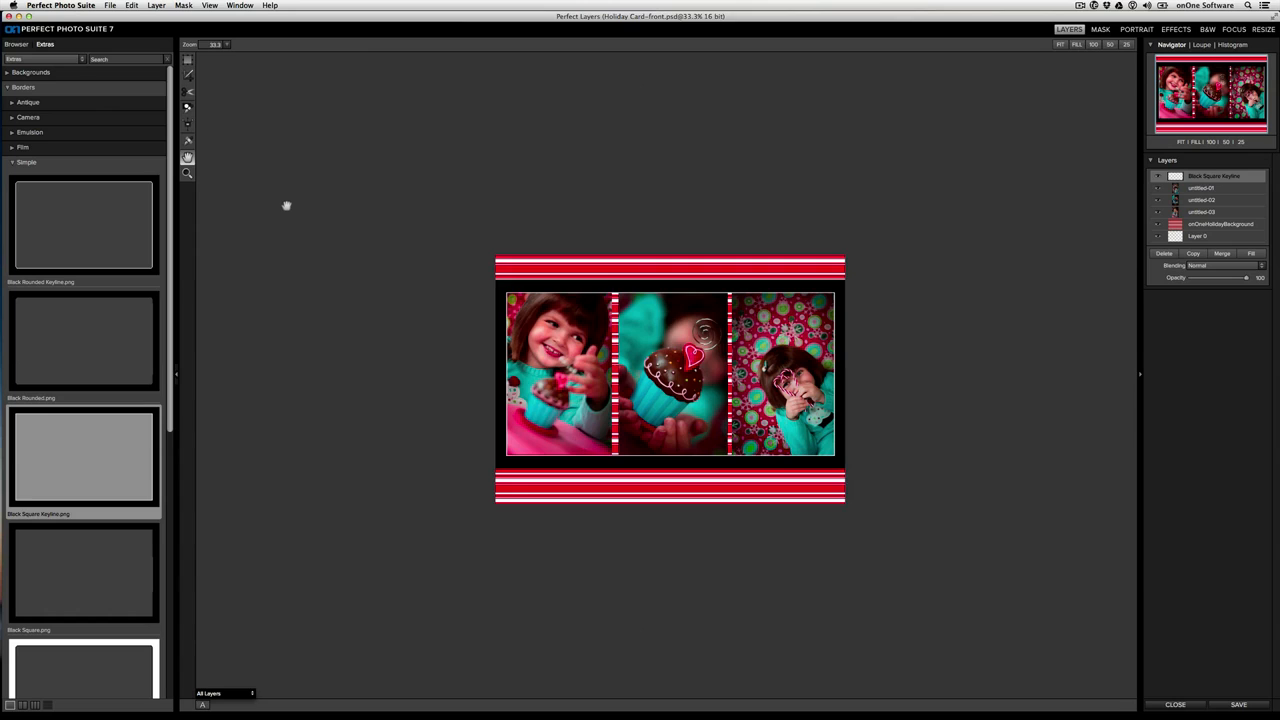
Add a white Color Fill Layer beneath the photos.
{"action": "left_click", "coordinate": [1110, 44]}
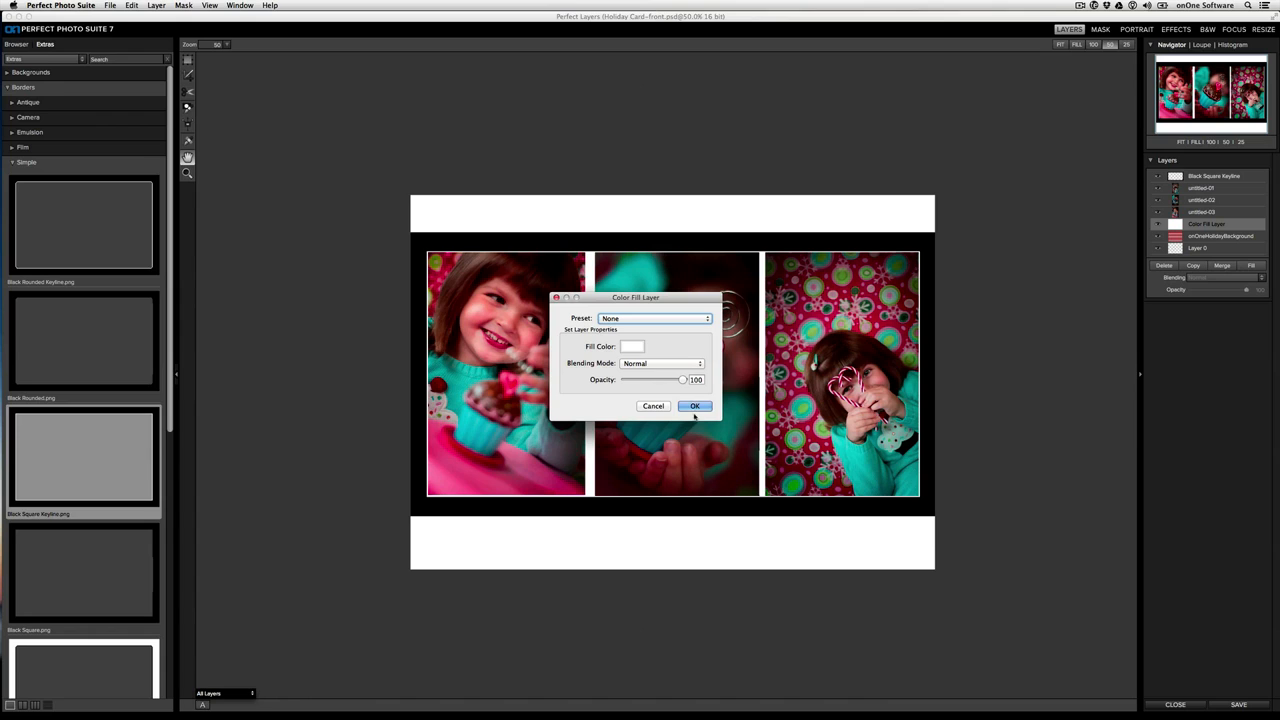
{"action": "left_click", "coordinate": [694, 406]}
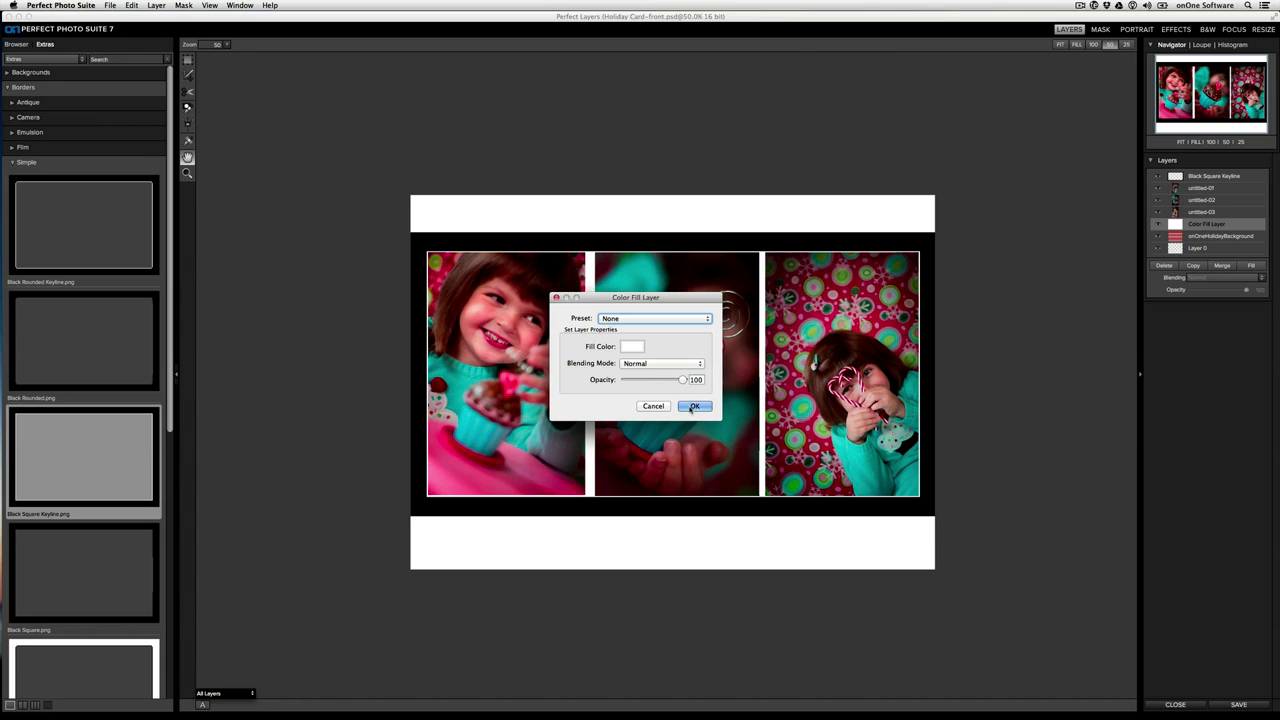
{"action": "left_click", "coordinate": [694, 406]}
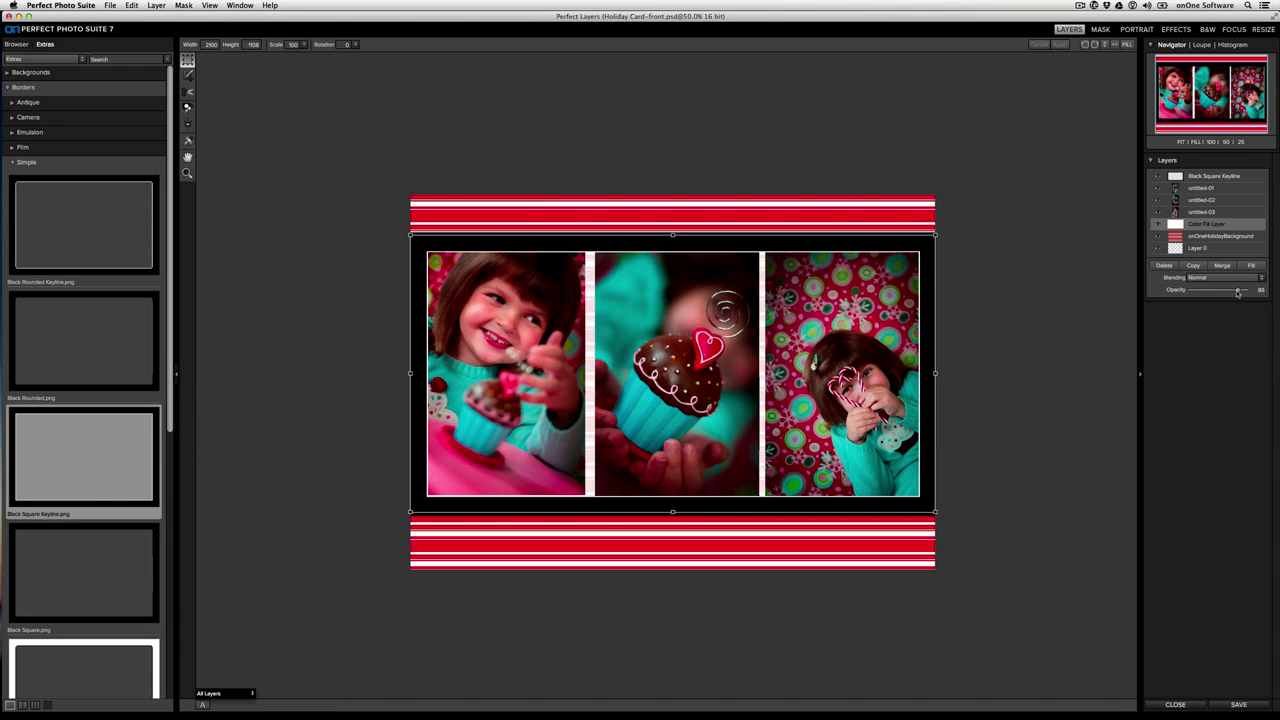
Lower the fill layer's opacity so pale red stripes show between the photos.
{"action": "left_click_drag", "start_coordinate": [1240, 290], "coordinate": [1230, 290]}
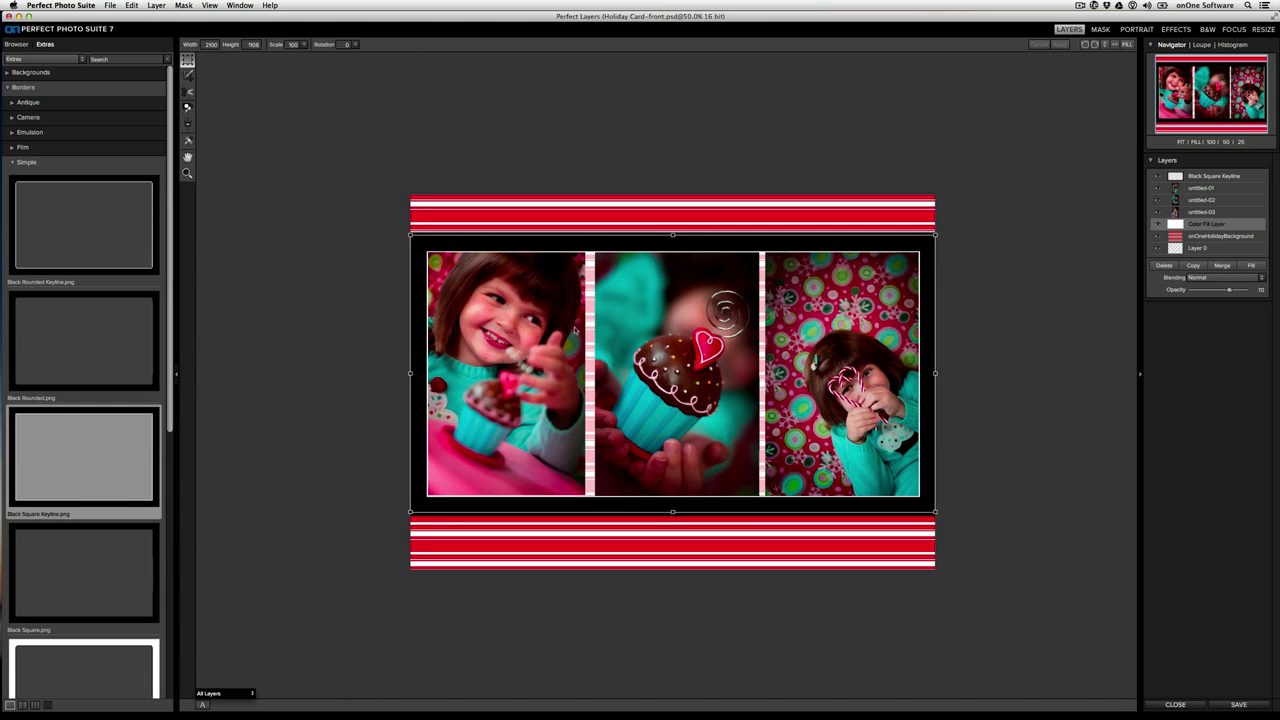
{"action": "left_click", "coordinate": [1200, 212]}
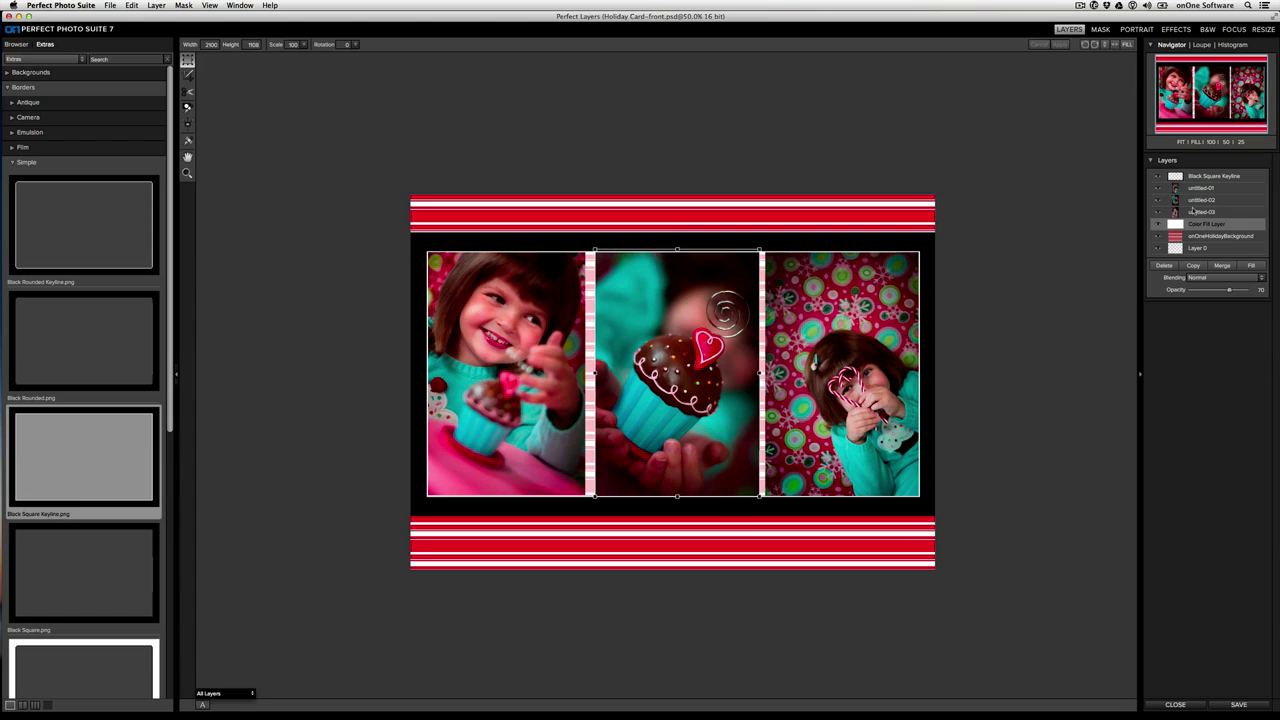
{"action": "left_click", "coordinate": [1200, 200]}
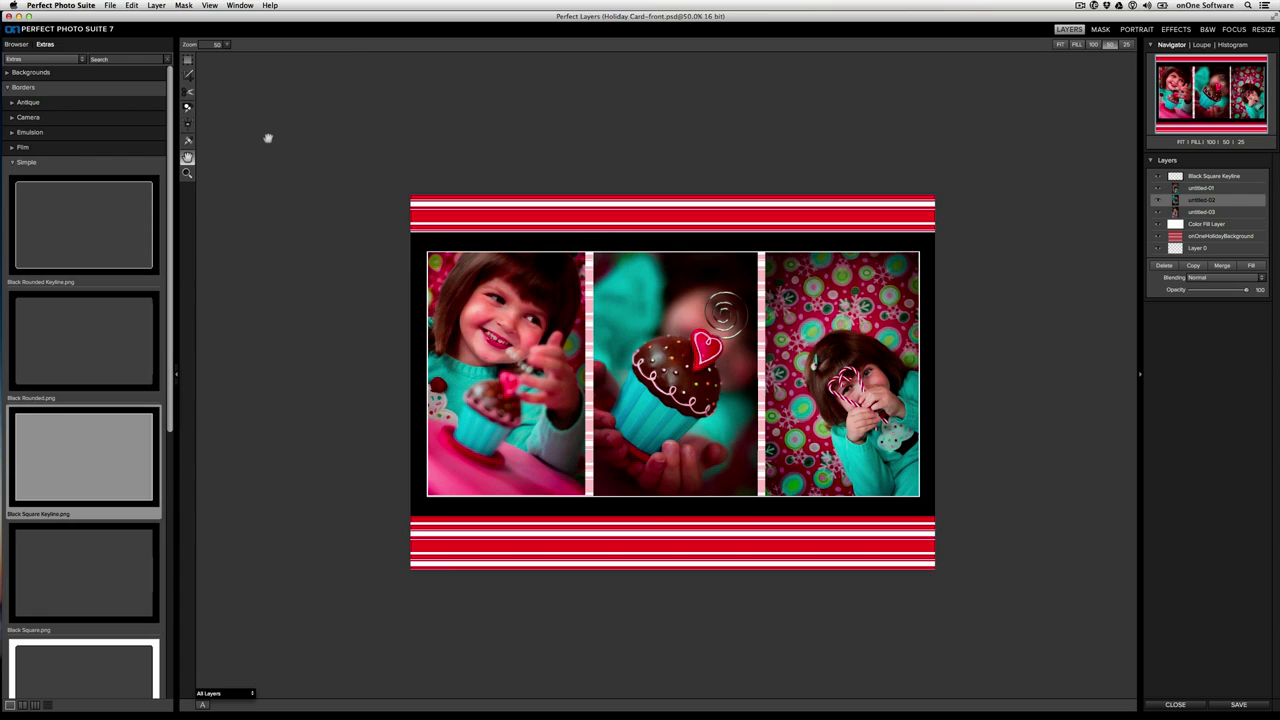
{"action": "mouse_move", "coordinate": [136, 62]}
{"action": "type", "text": "Holiday Card-ba"}
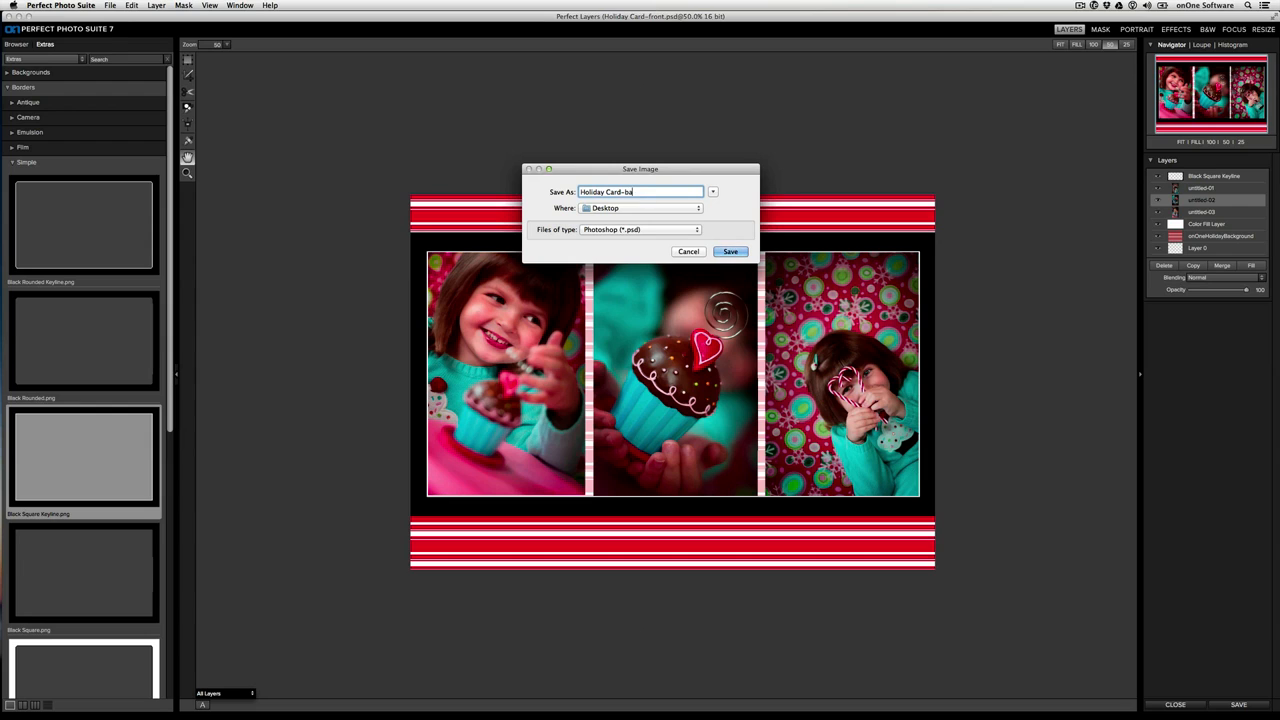
Save the card back as 'Holiday Card-back', a Photoshop (*.psd) file on the Desktop.
{"action": "type", "text": "ck"}
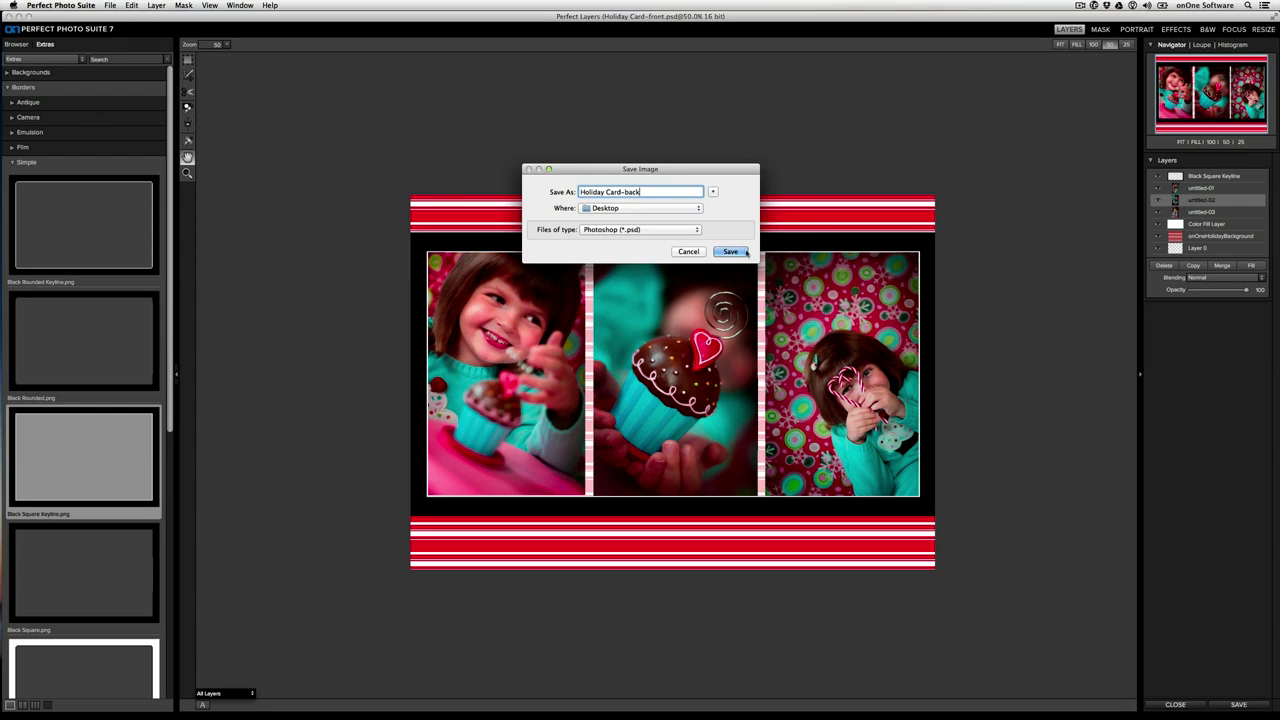
{"action": "left_click", "coordinate": [730, 252]}
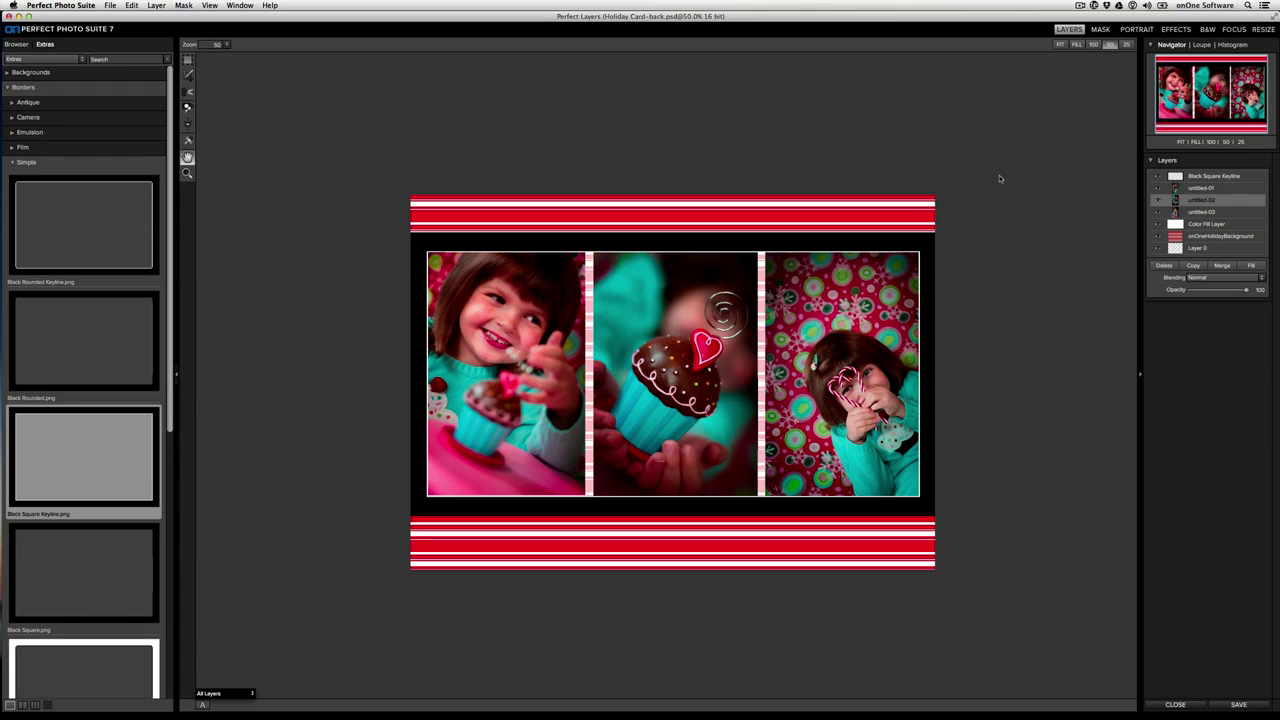
{"action": "mouse_move", "coordinate": [158, 32]}
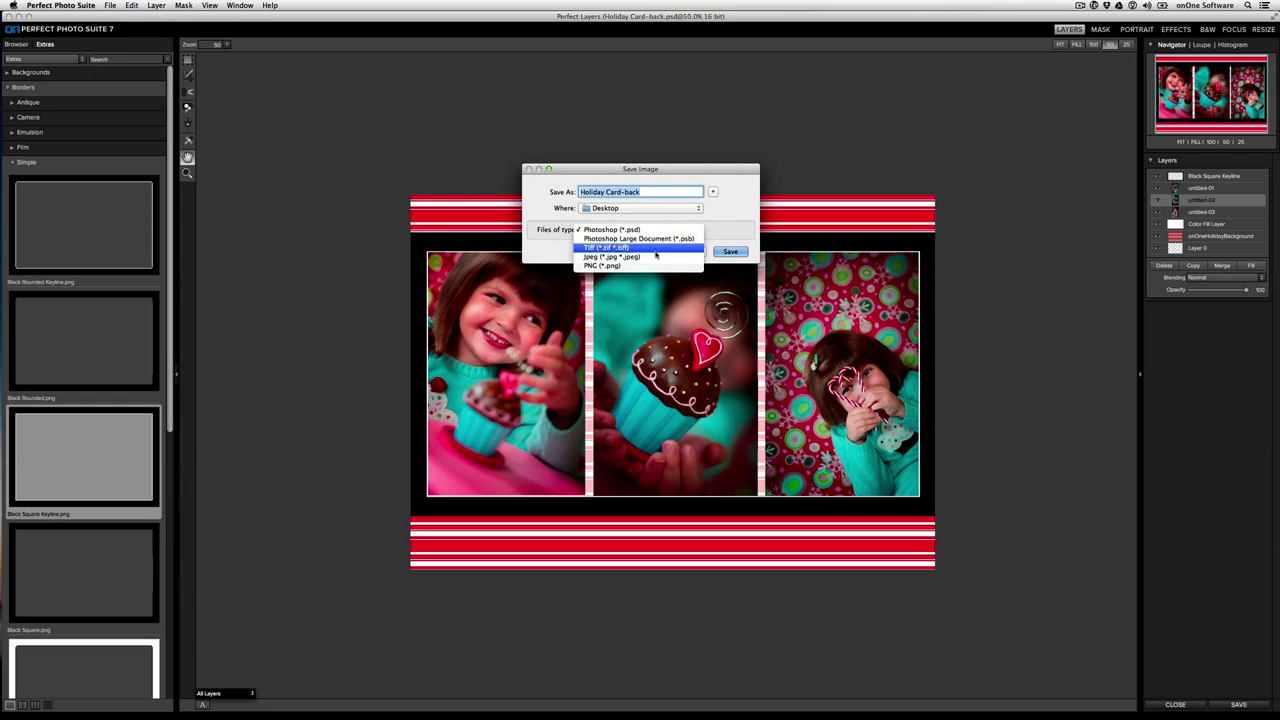
{"action": "left_click", "coordinate": [612, 228]}
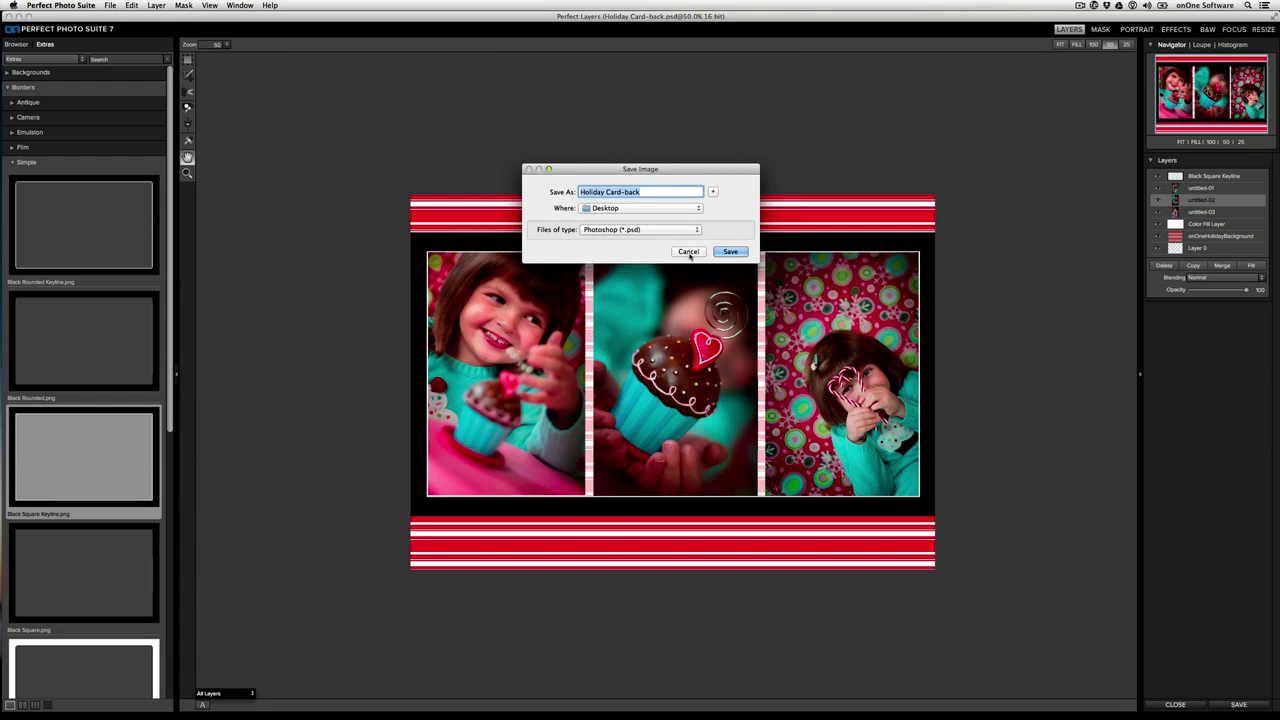